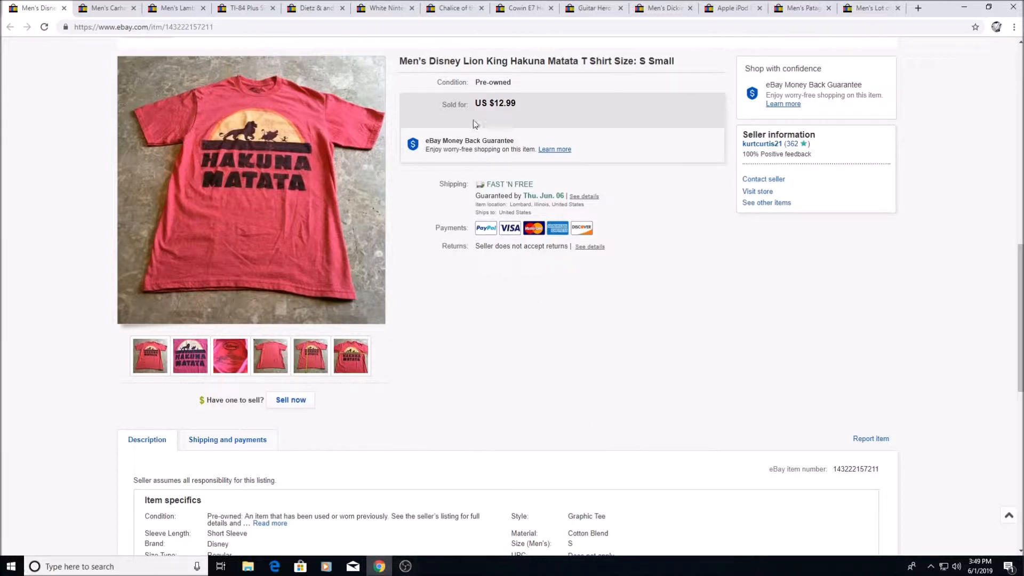
mouse_move(508, 123)
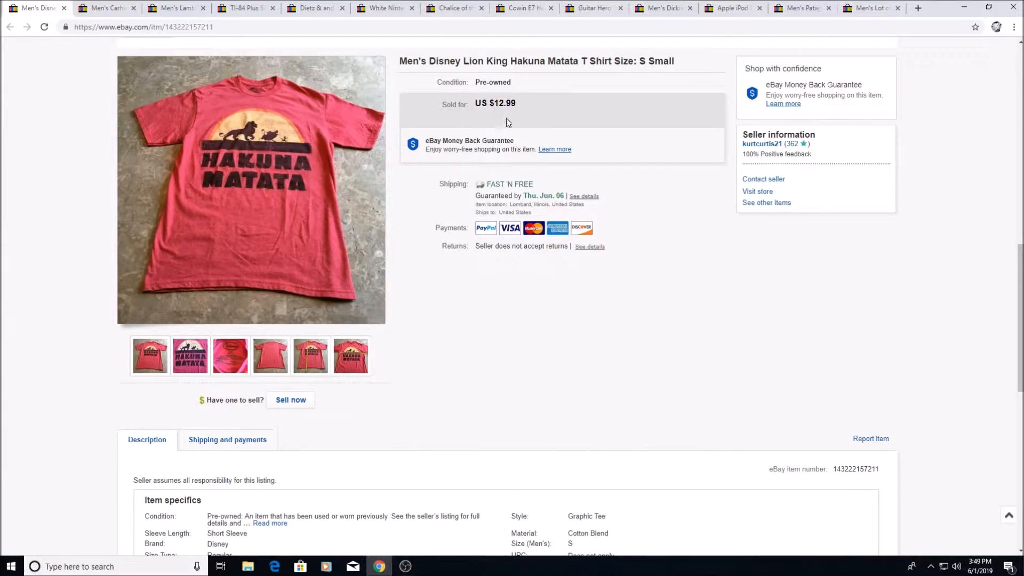
mouse_move(465, 128)
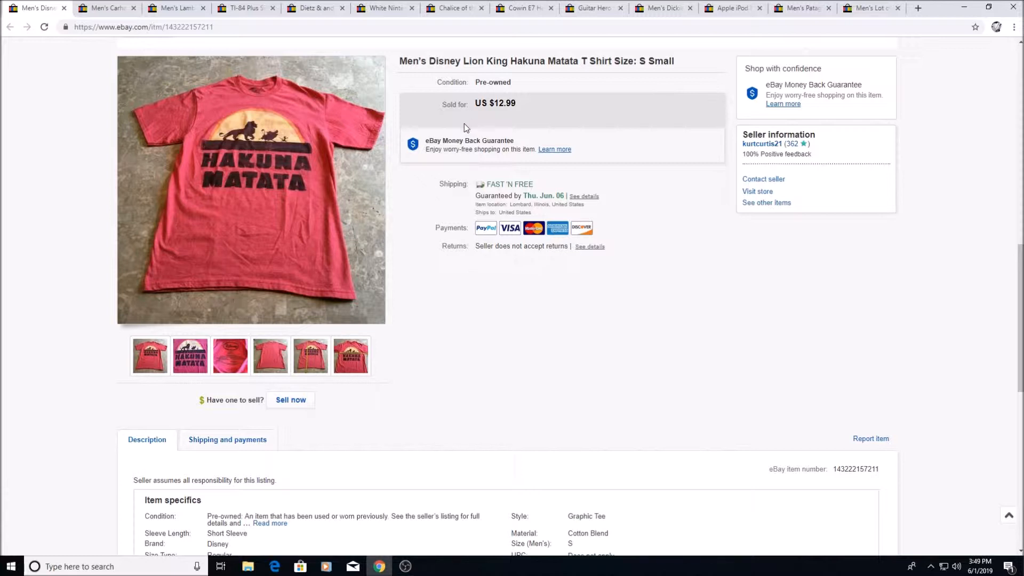
mouse_move(432, 217)
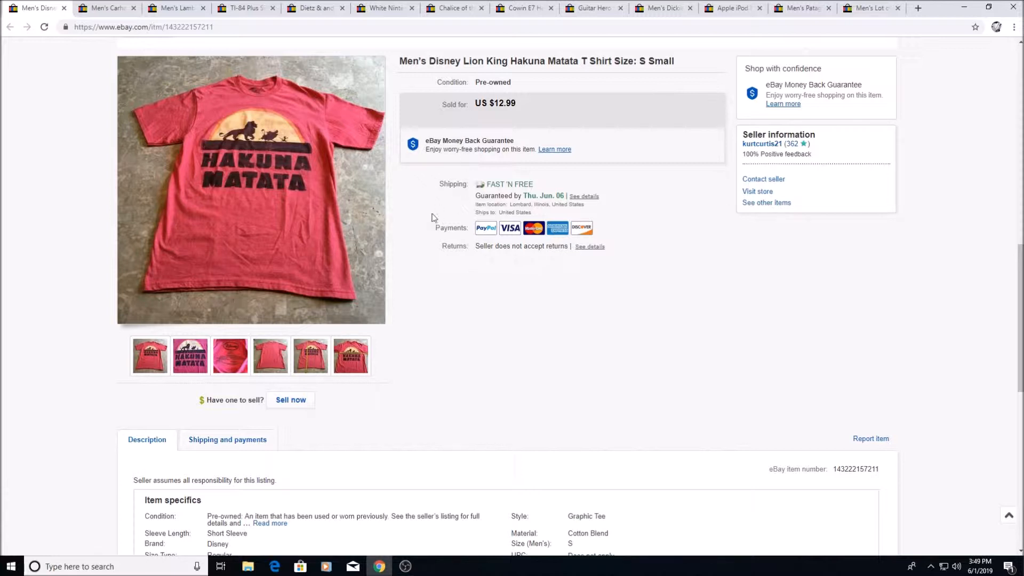
mouse_move(427, 227)
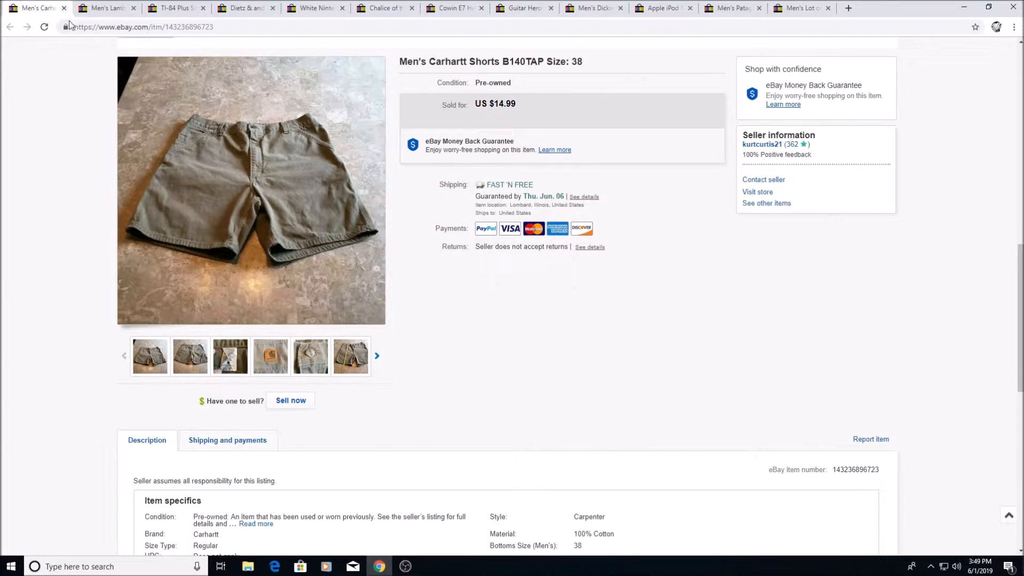
- Browse the Carhartt shorts photos: patch, button close-up and care label
click(230, 356)
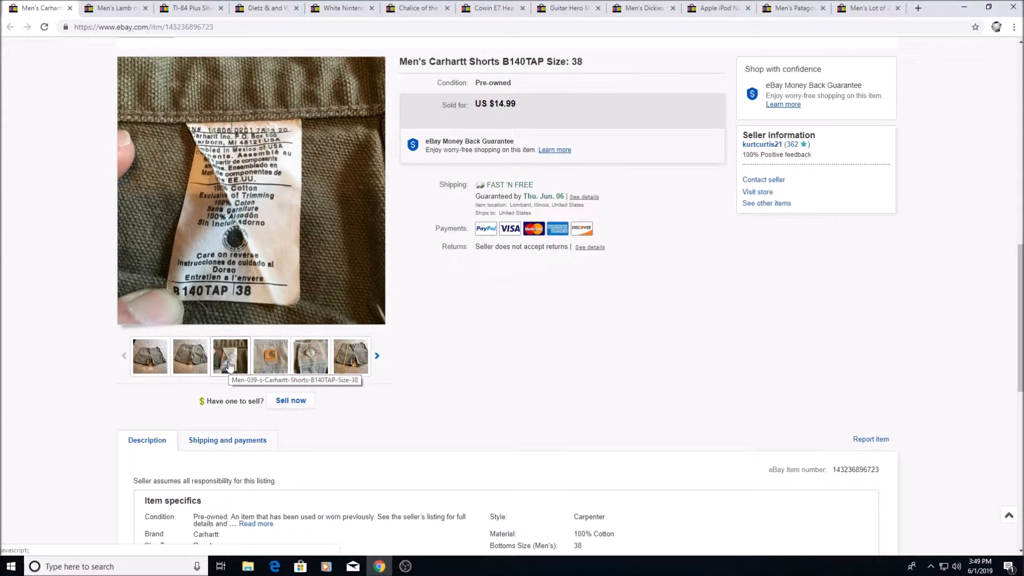
click(271, 356)
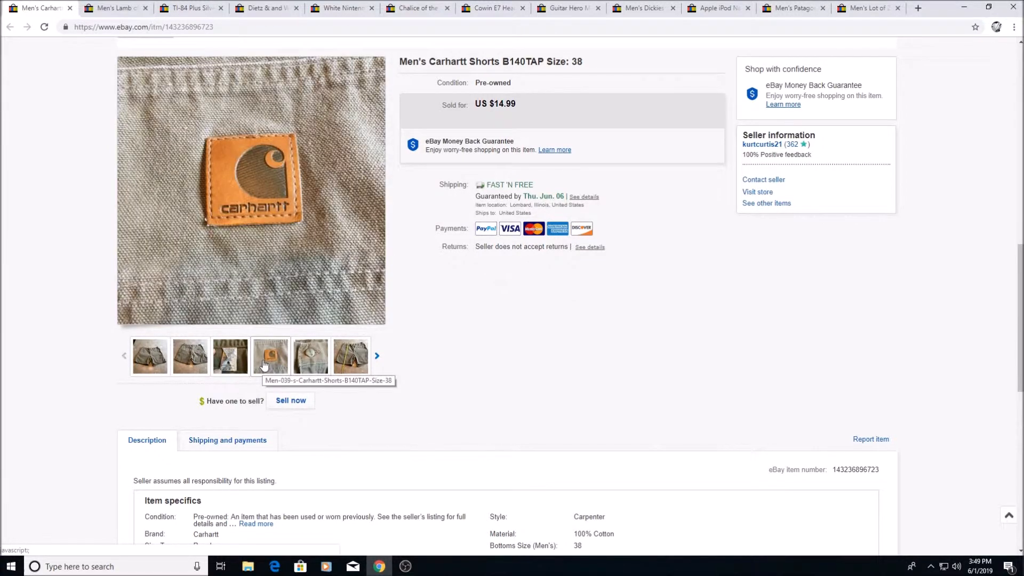
click(311, 356)
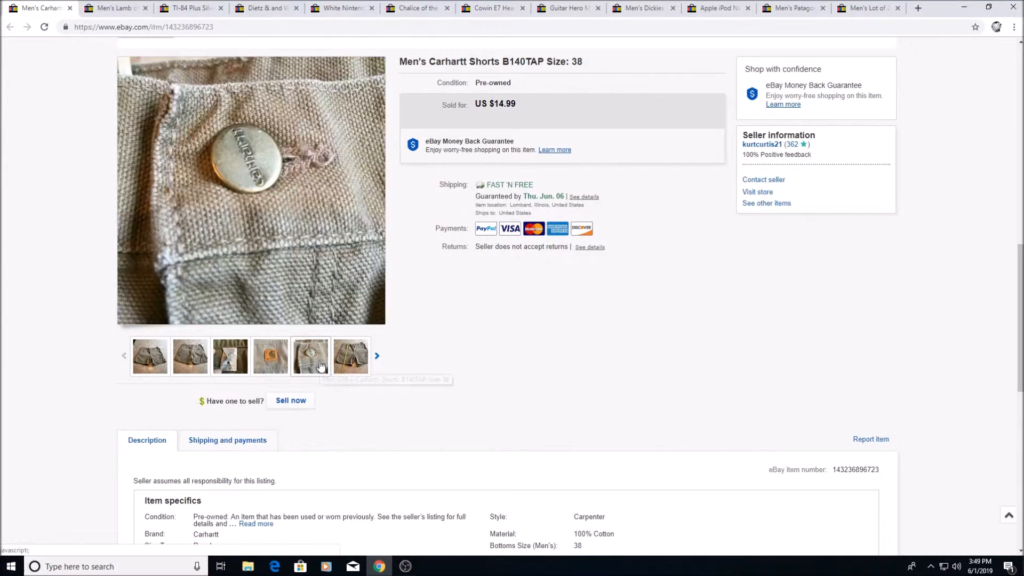
mouse_move(329, 364)
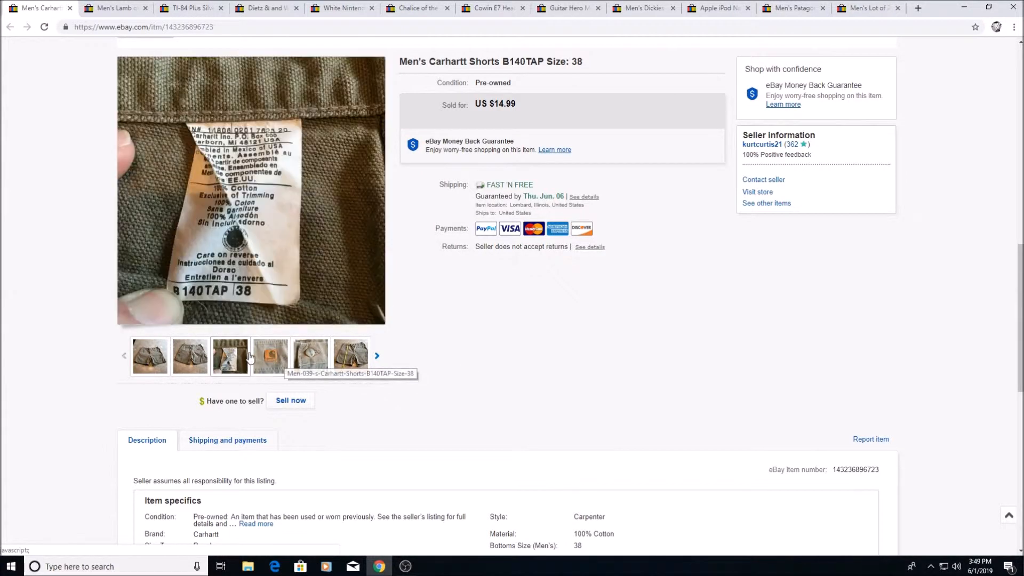
click(150, 356)
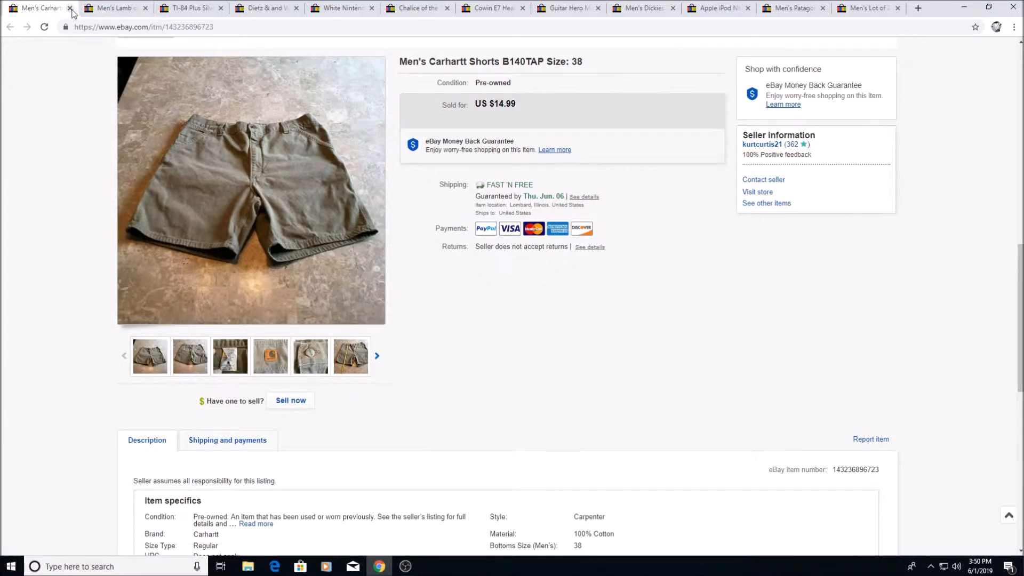
- Close the Carhartt shorts listing so the Lamb of God T-shirt listing shows
click(73, 10)
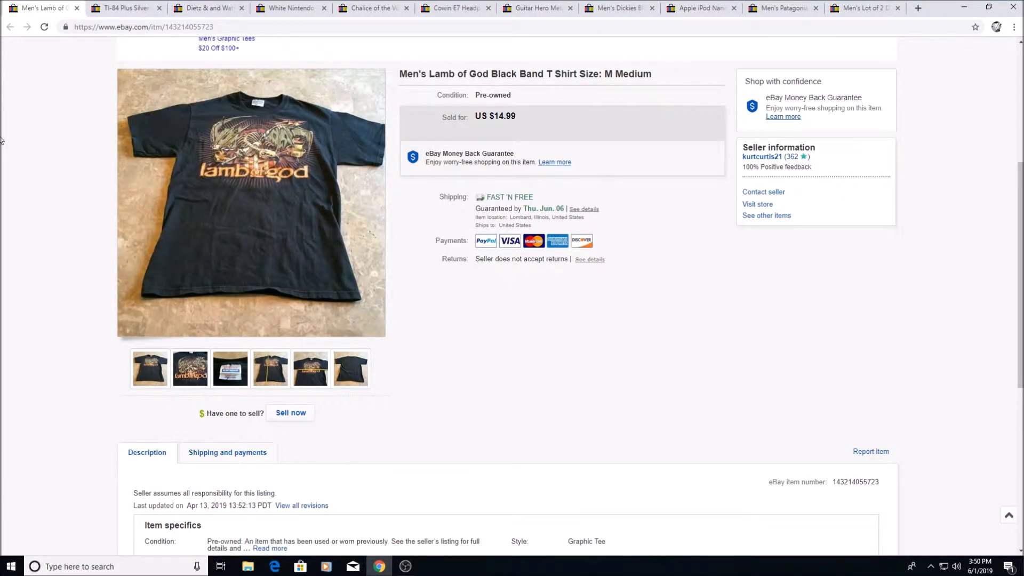
mouse_move(256, 177)
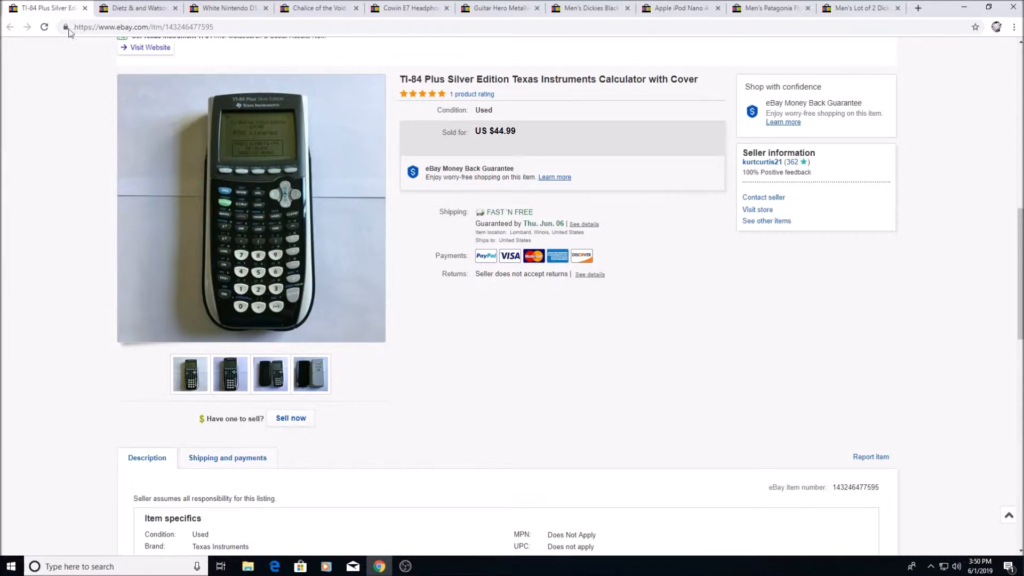
mouse_move(81, 49)
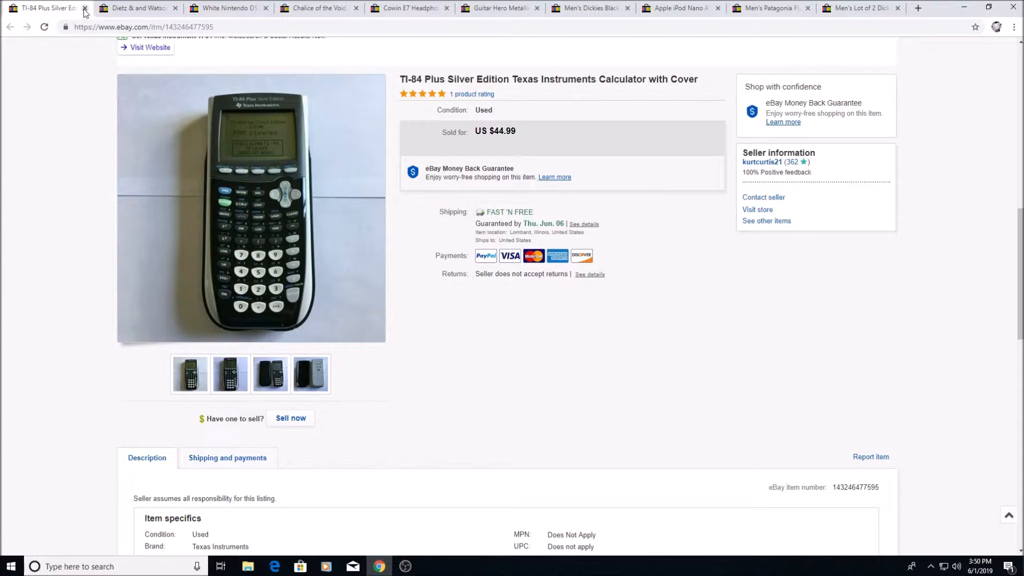
- Close the TI-84 listing and browse the camo hat's underside, side, last and front-logo photos
click(84, 8)
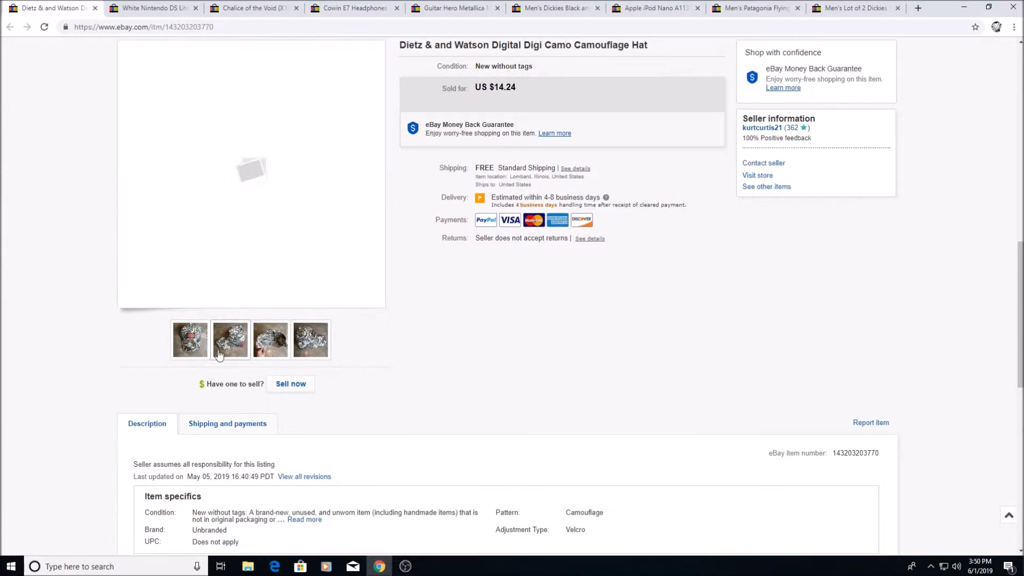
click(270, 339)
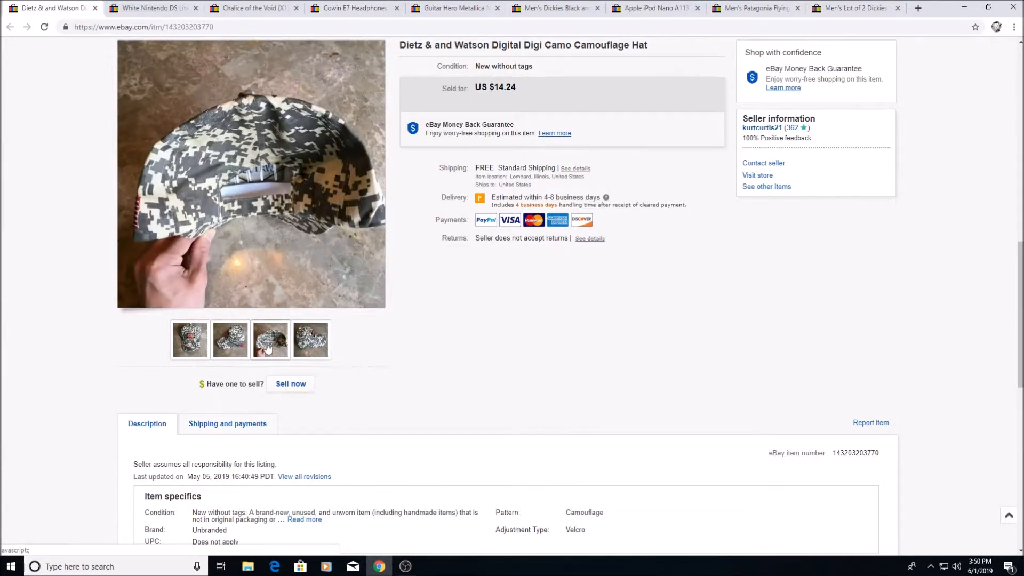
click(311, 341)
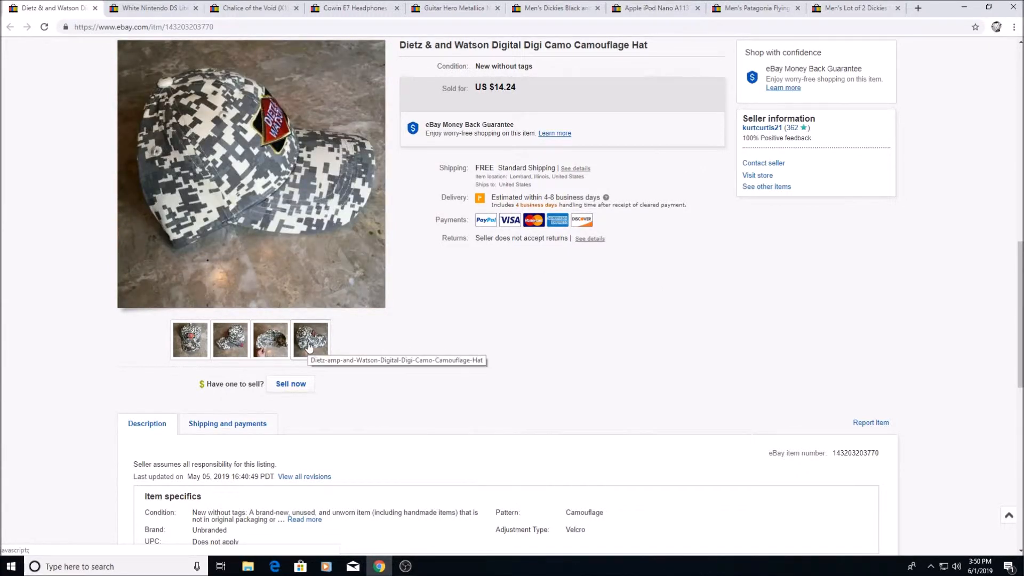
click(190, 339)
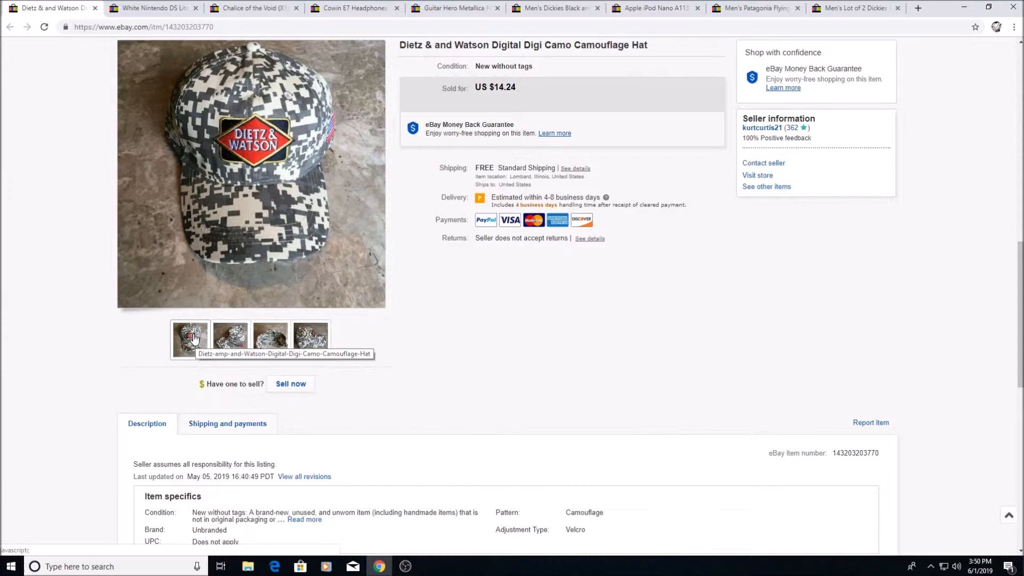
click(231, 339)
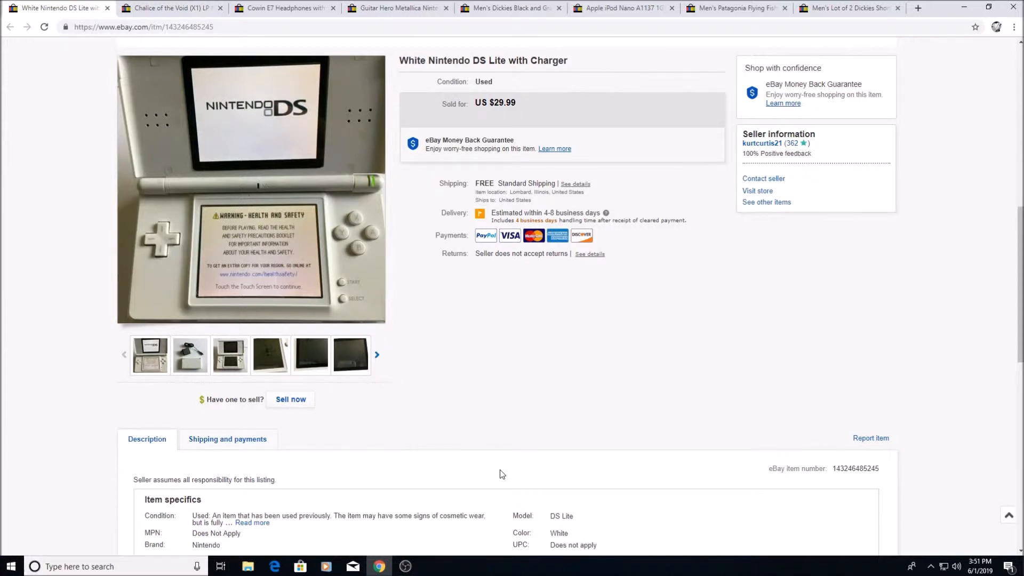
- Browse the Nintendo DS Lite photos, including the charger shot and the later gallery images
click(190, 355)
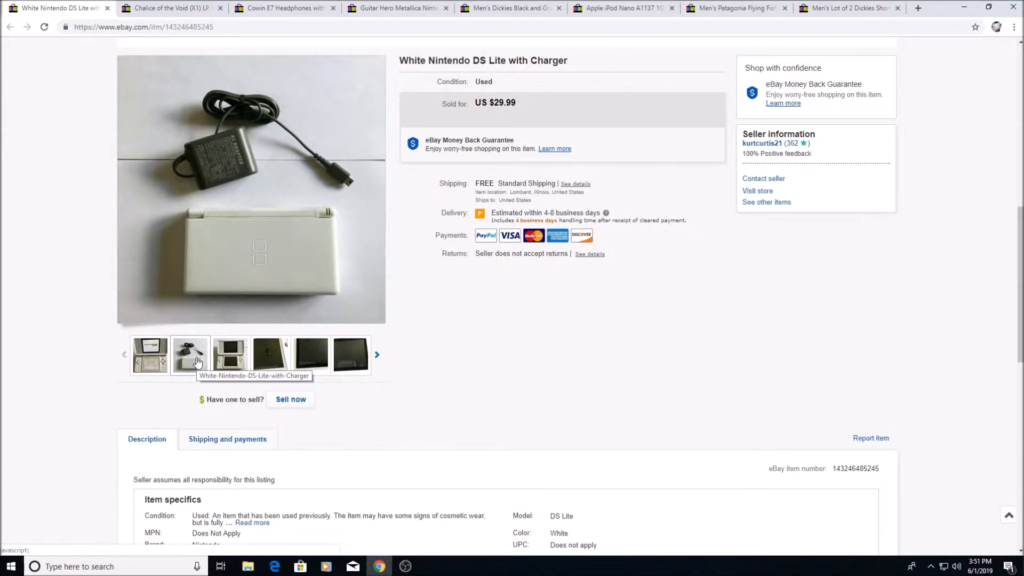
click(230, 354)
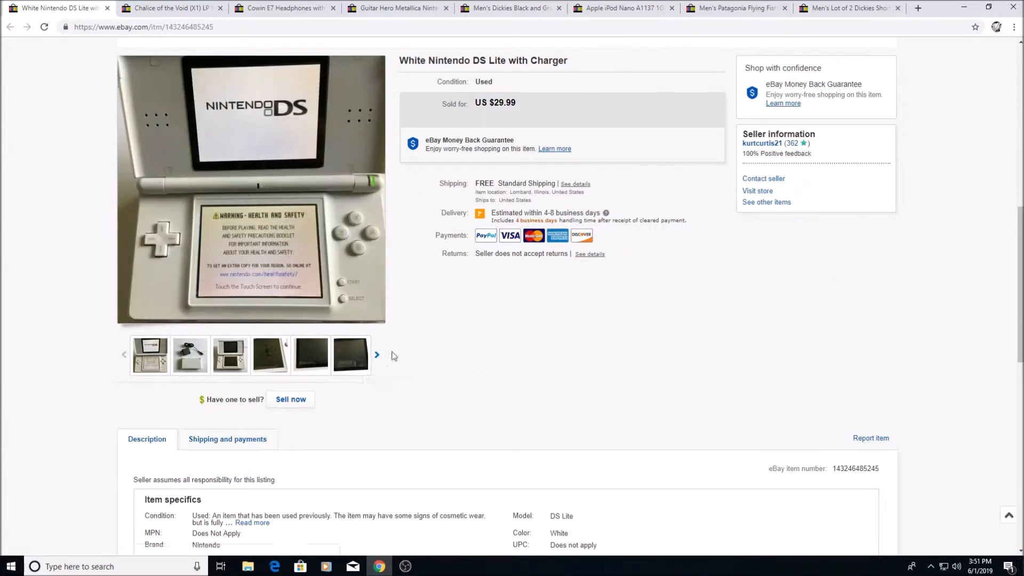
click(376, 355)
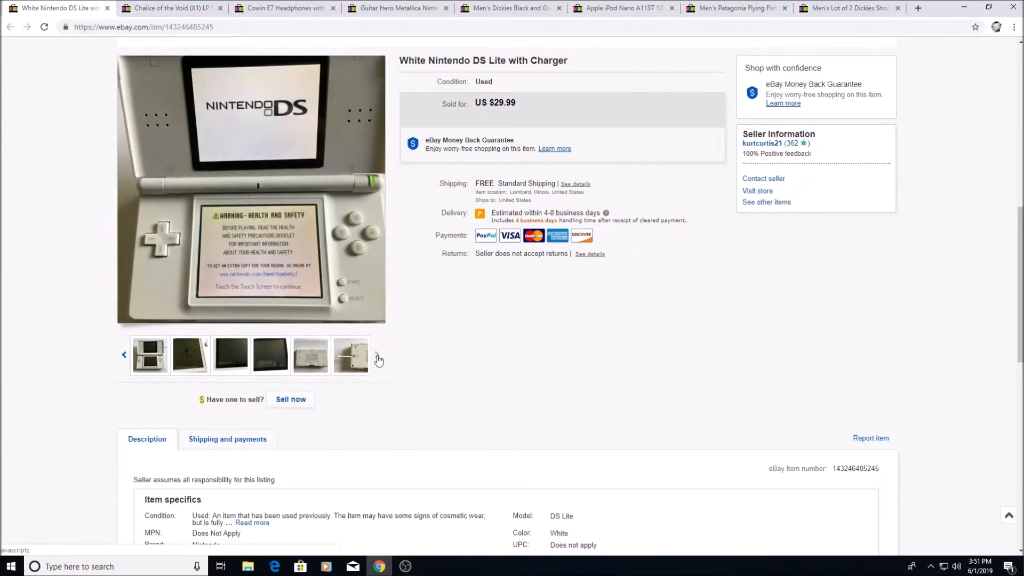
click(349, 357)
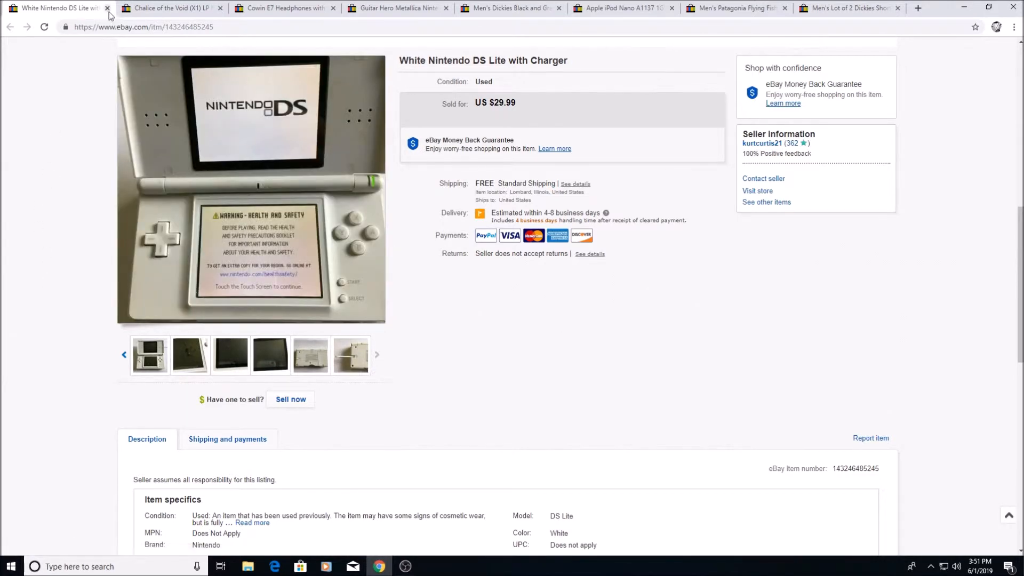
- Close the Nintendo DS Lite listing, leaving the Chalice of the Void card listing open
click(111, 8)
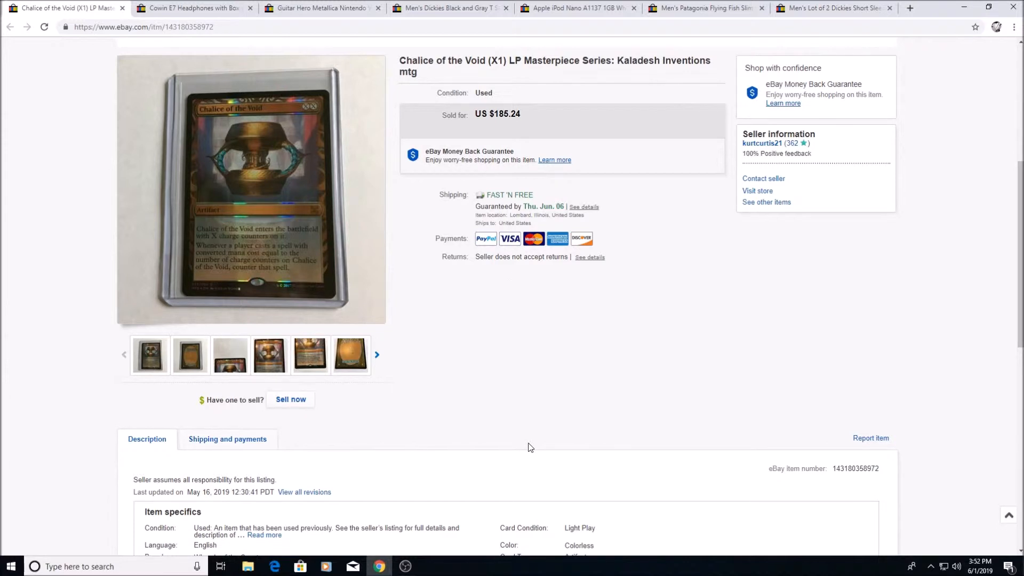
mouse_move(529, 443)
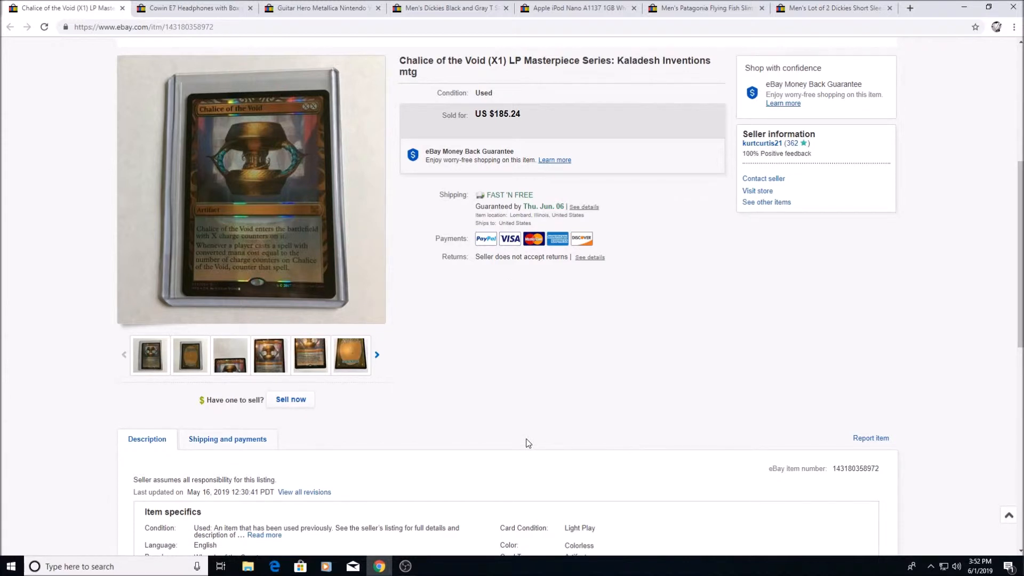
mouse_move(546, 433)
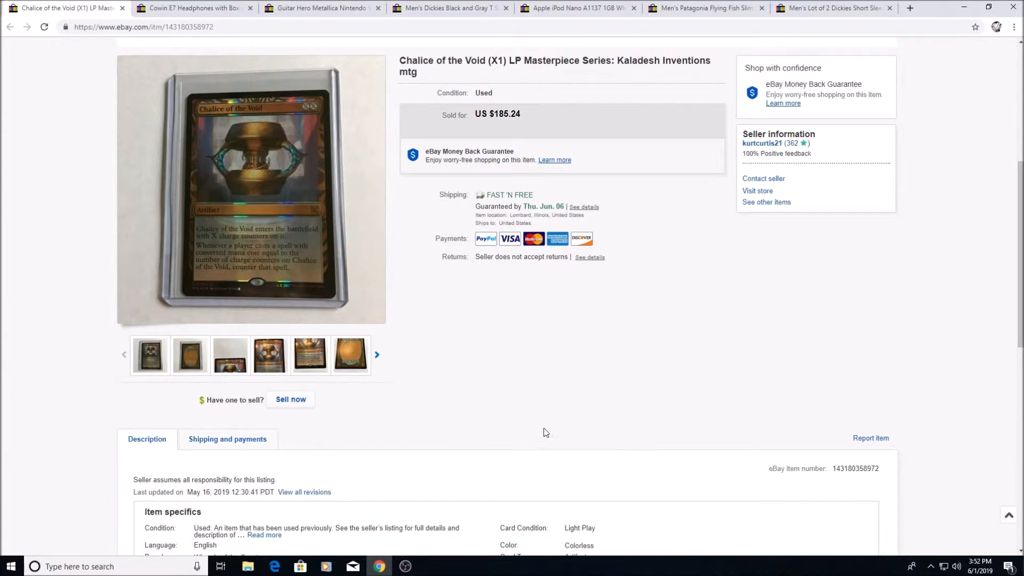
mouse_move(528, 424)
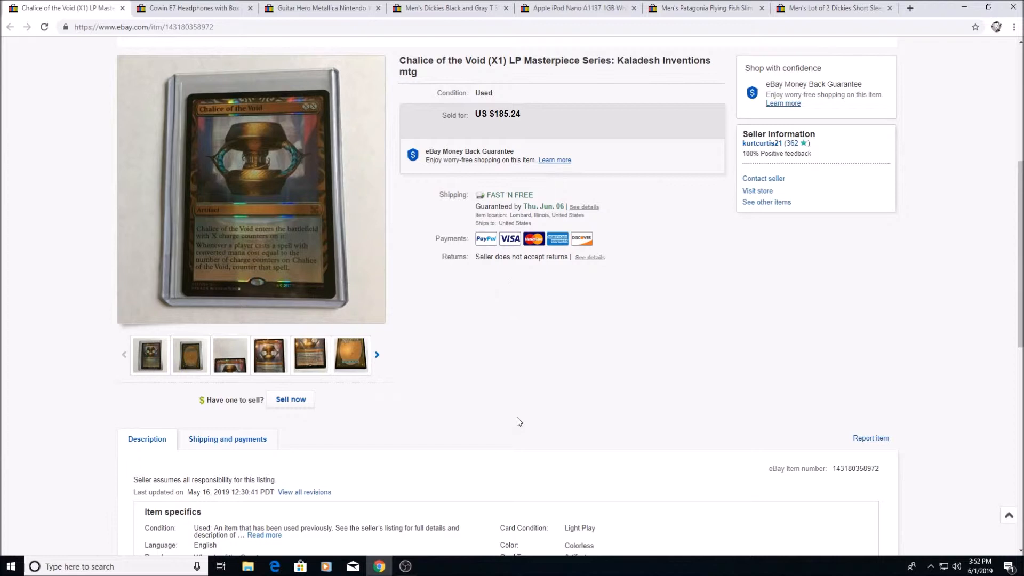
mouse_move(505, 422)
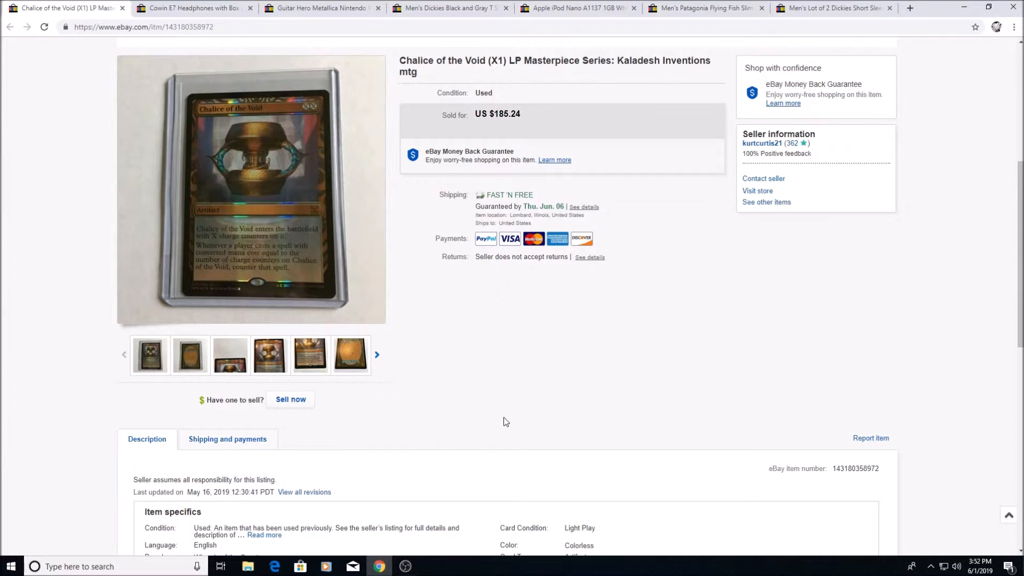
mouse_move(482, 417)
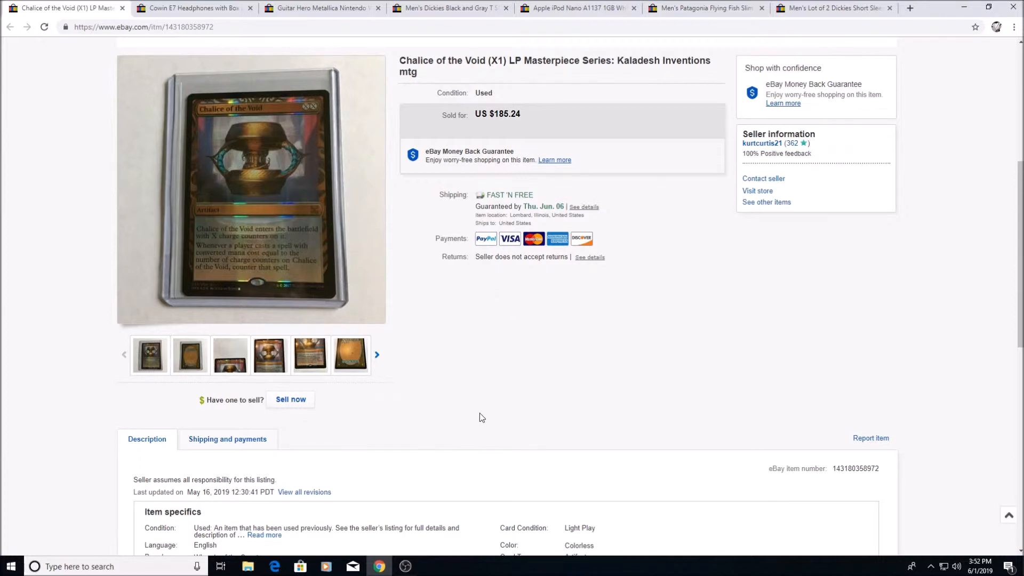
mouse_move(481, 426)
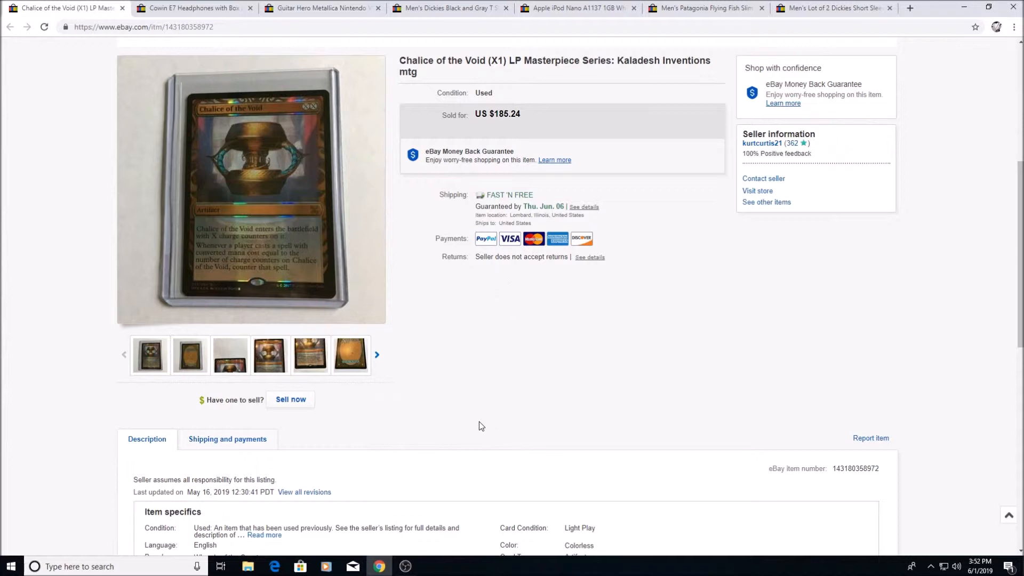
mouse_move(470, 420)
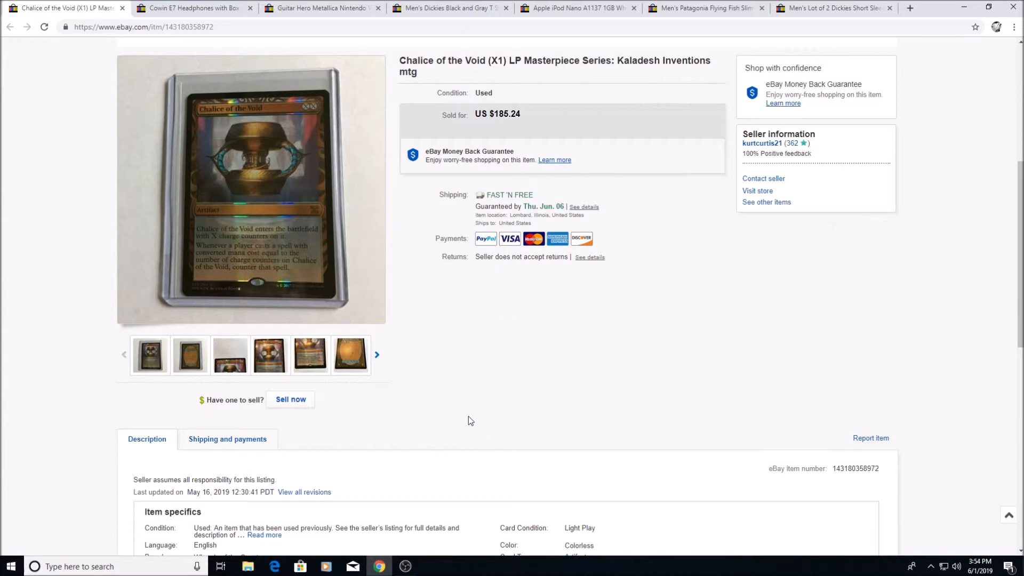
mouse_move(480, 421)
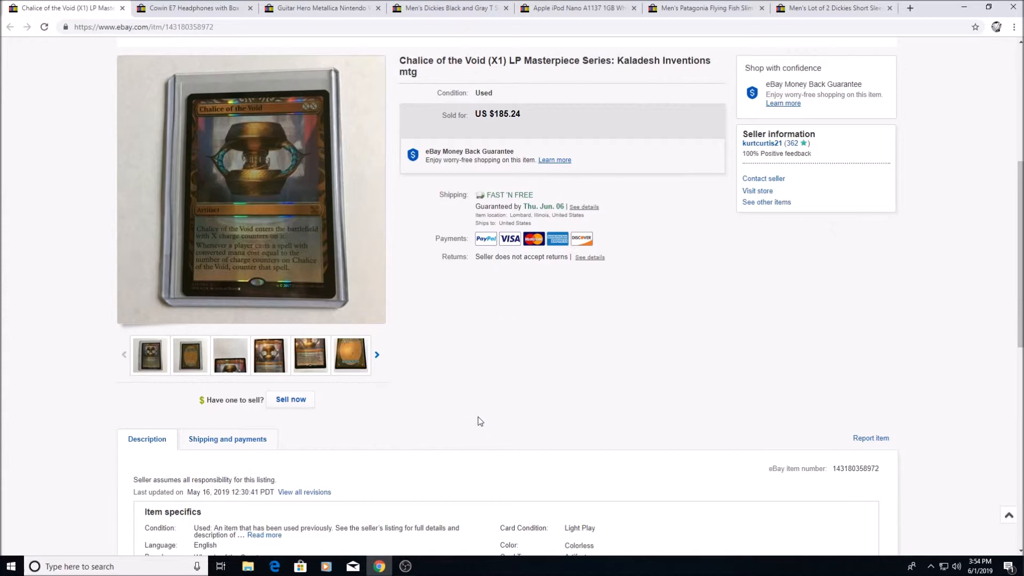
mouse_move(387, 338)
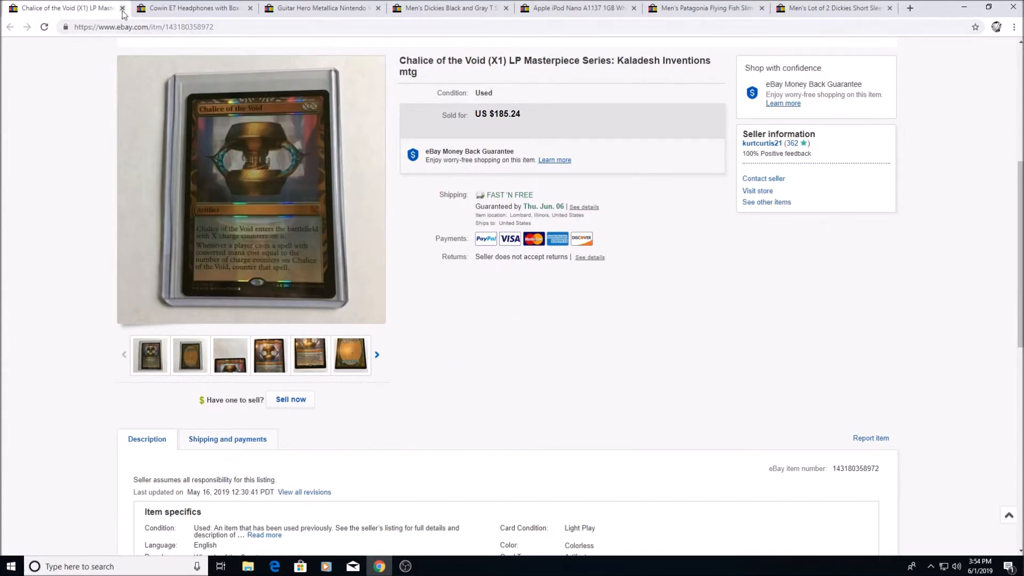
- Close the Chalice of the Void listing, leaving the Cowin E7 Headphones listing open
click(126, 8)
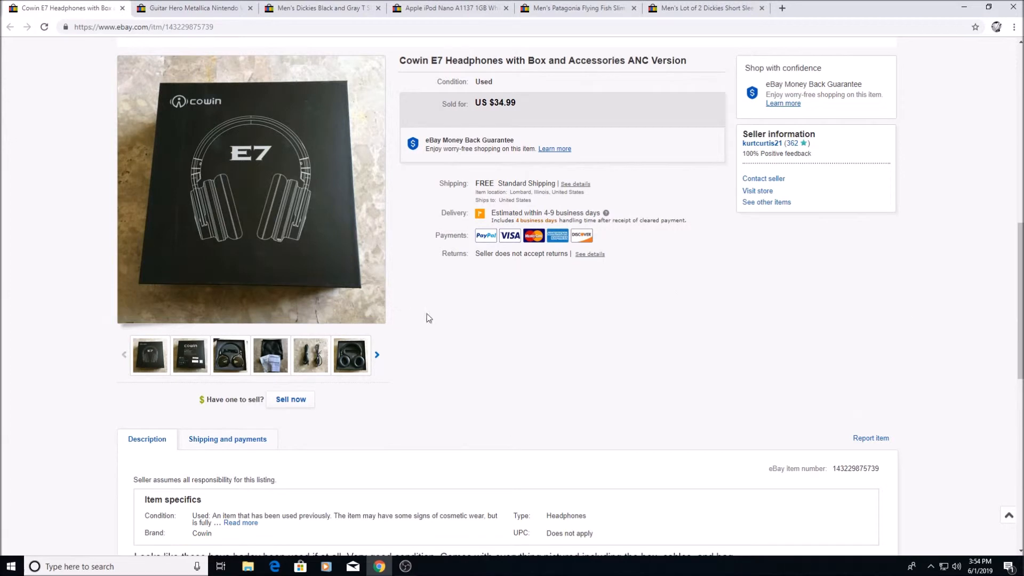
mouse_move(474, 358)
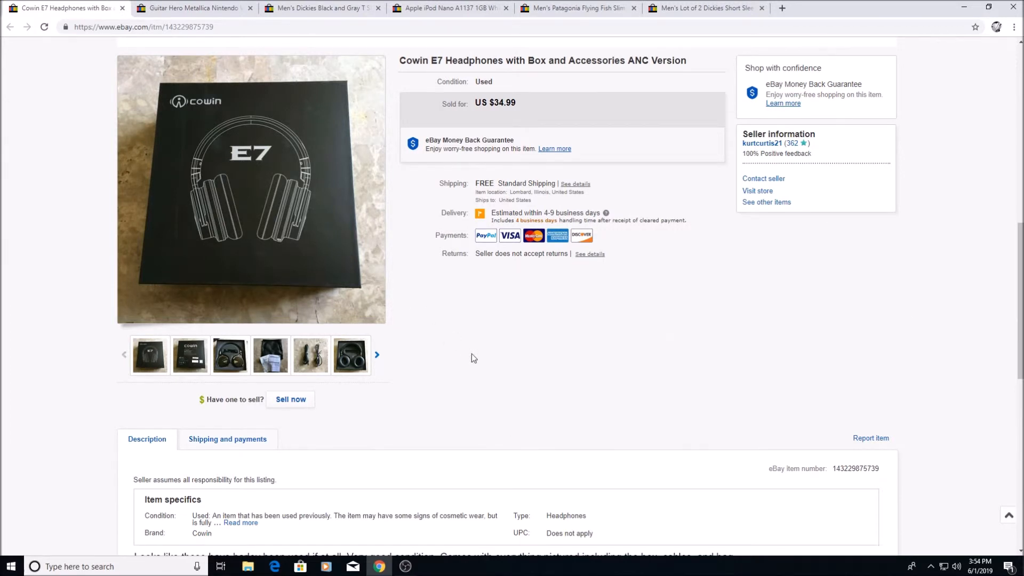
mouse_move(358, 451)
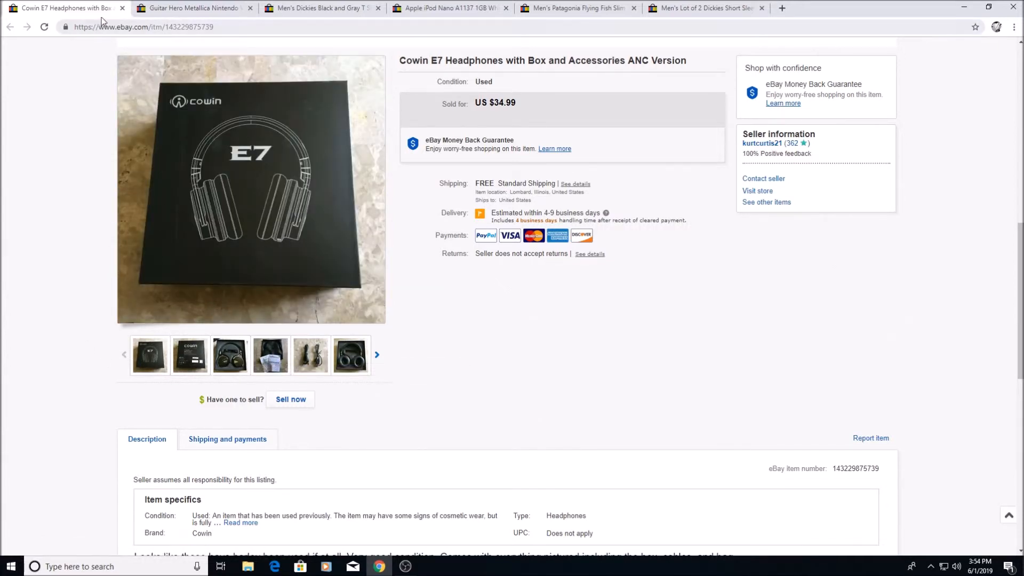
mouse_move(105, 10)
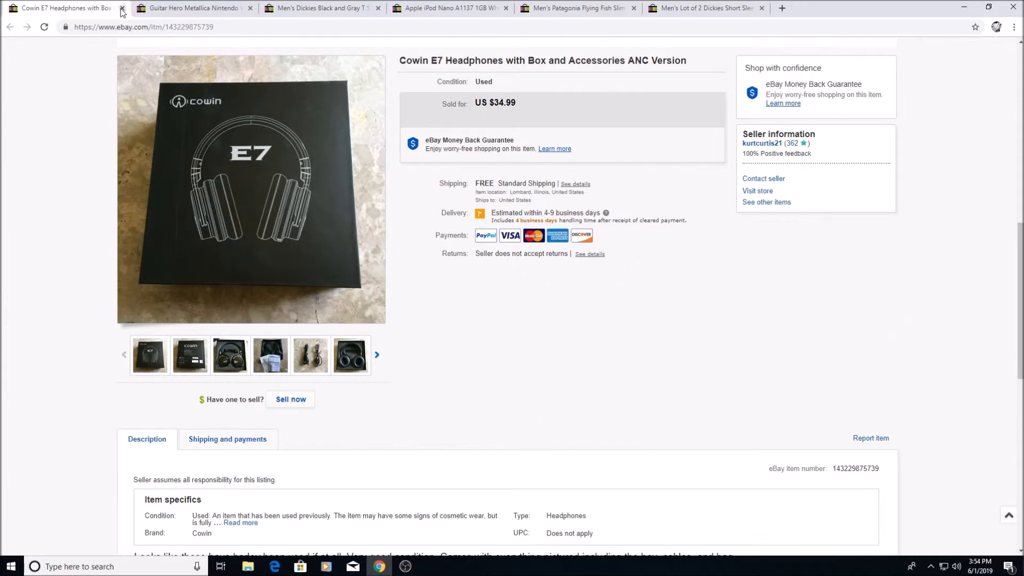
- Close the Cowin headphones listing and view a photo of the Guitar Hero Metallica game
click(126, 8)
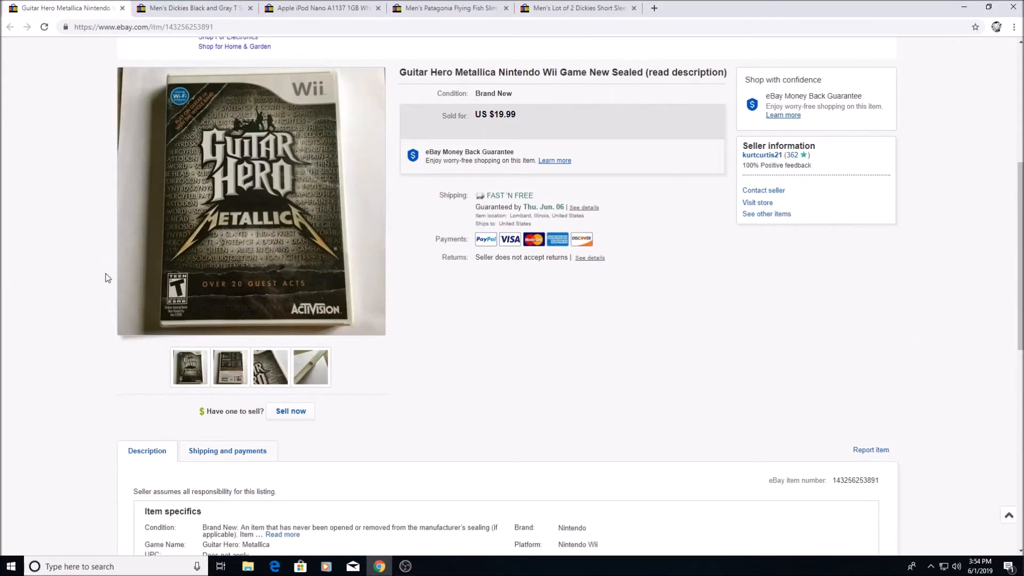
mouse_move(218, 395)
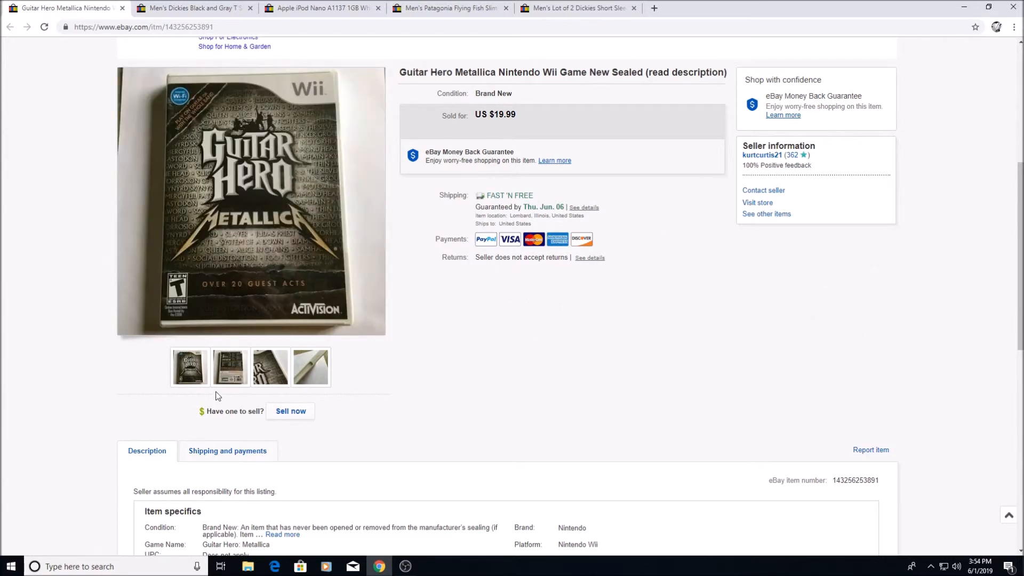
click(269, 367)
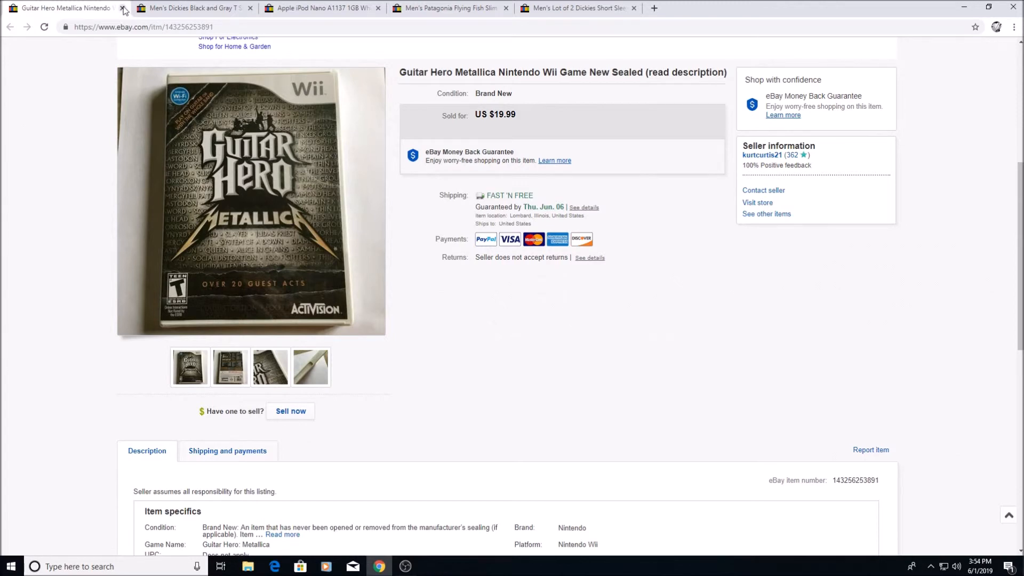
- Close the Guitar Hero listing and view a photo of the Dickies graphic T-shirt
click(126, 9)
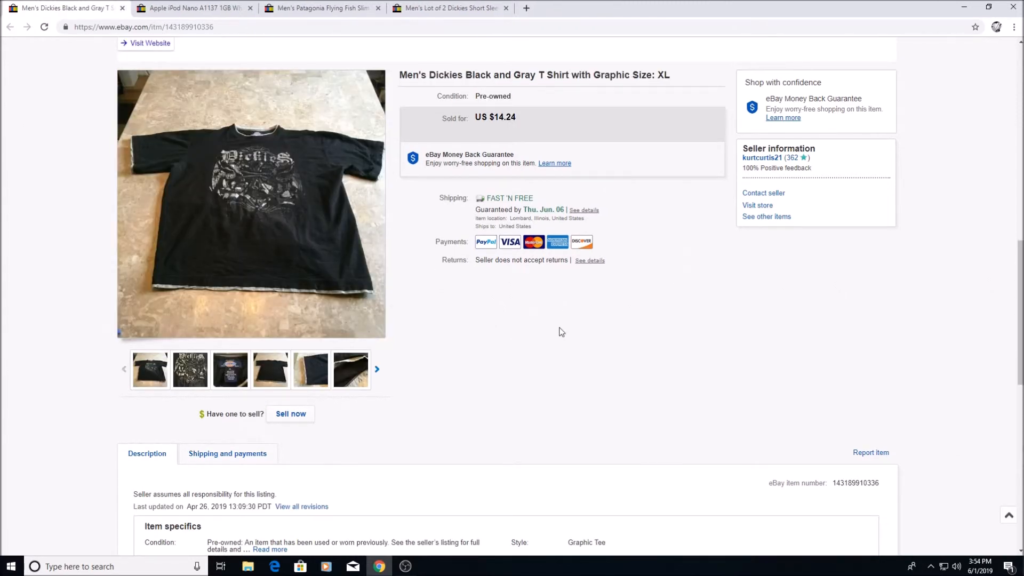
mouse_move(256, 187)
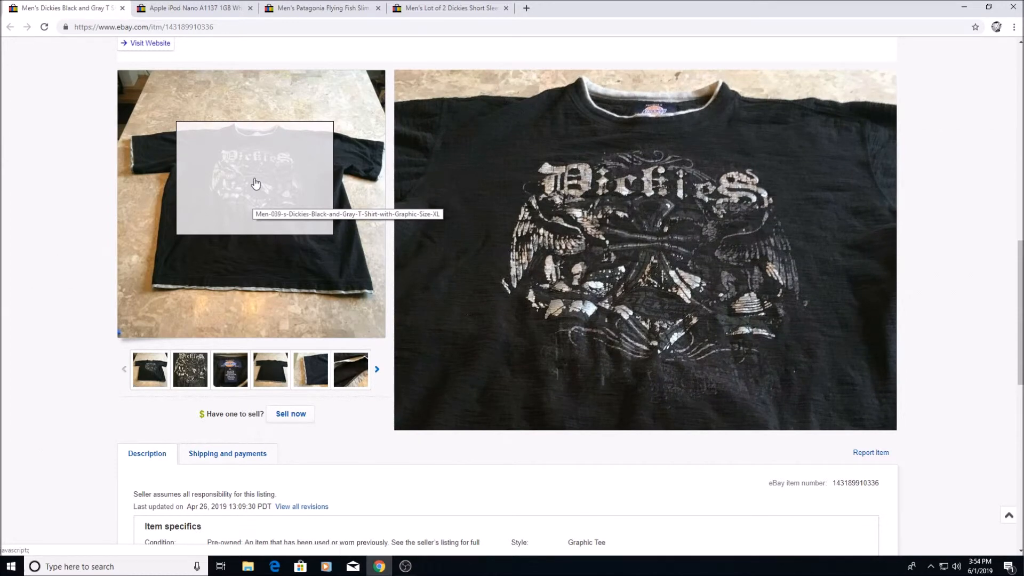
click(230, 369)
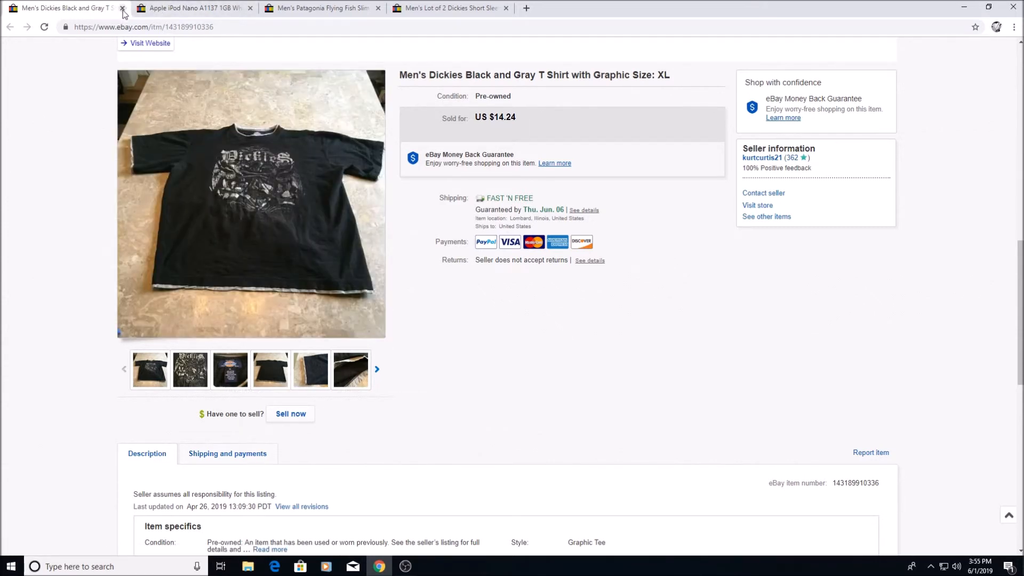
- Close the Dickies T-shirt listing and show the iPod Nano's front photo again
click(124, 10)
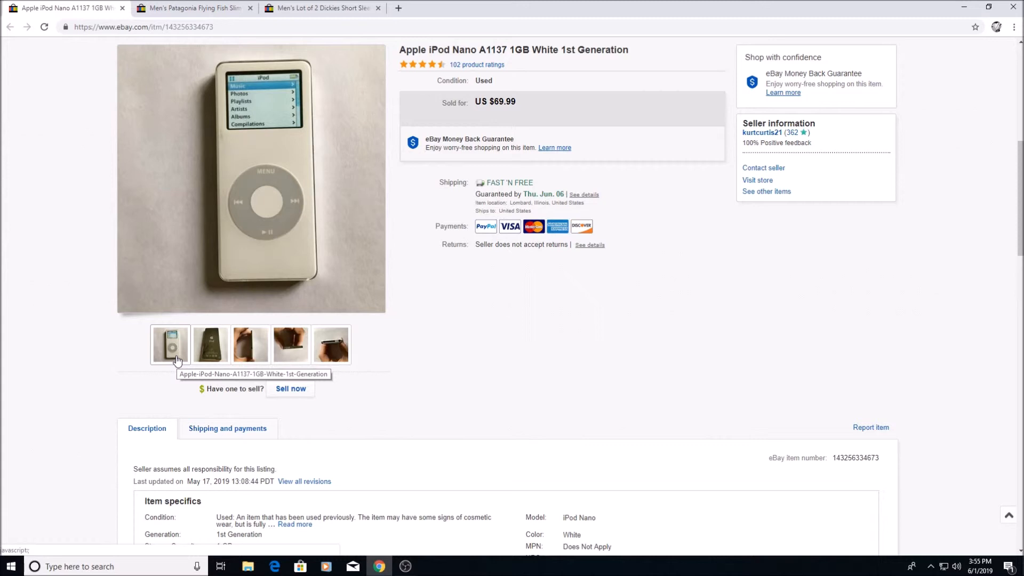
mouse_move(176, 358)
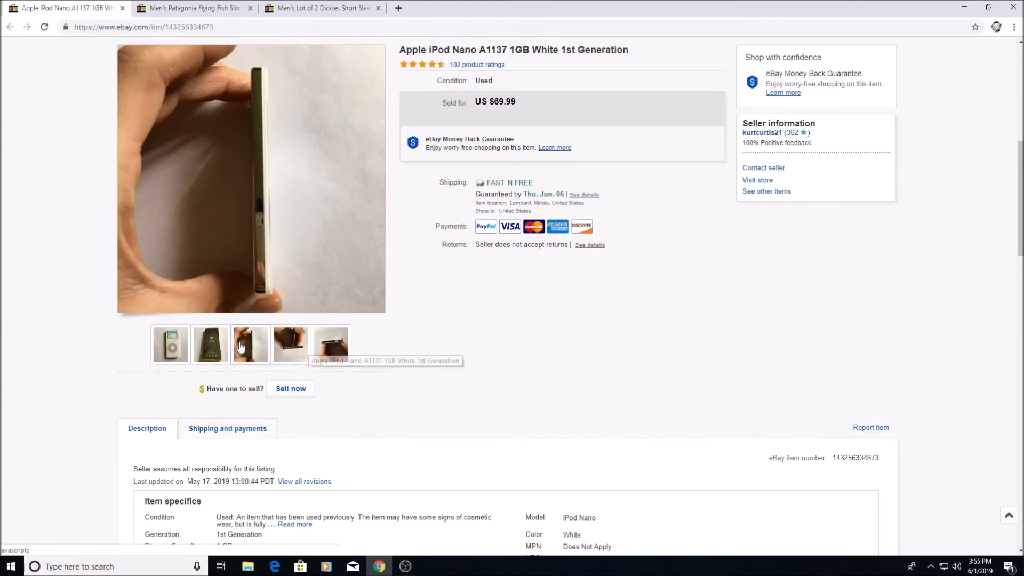
click(170, 344)
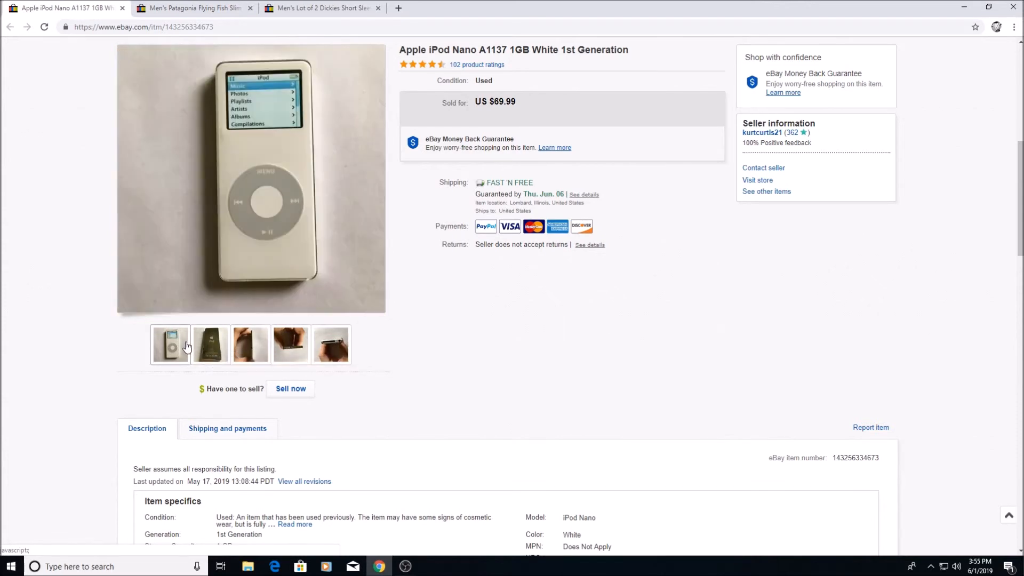
mouse_move(185, 346)
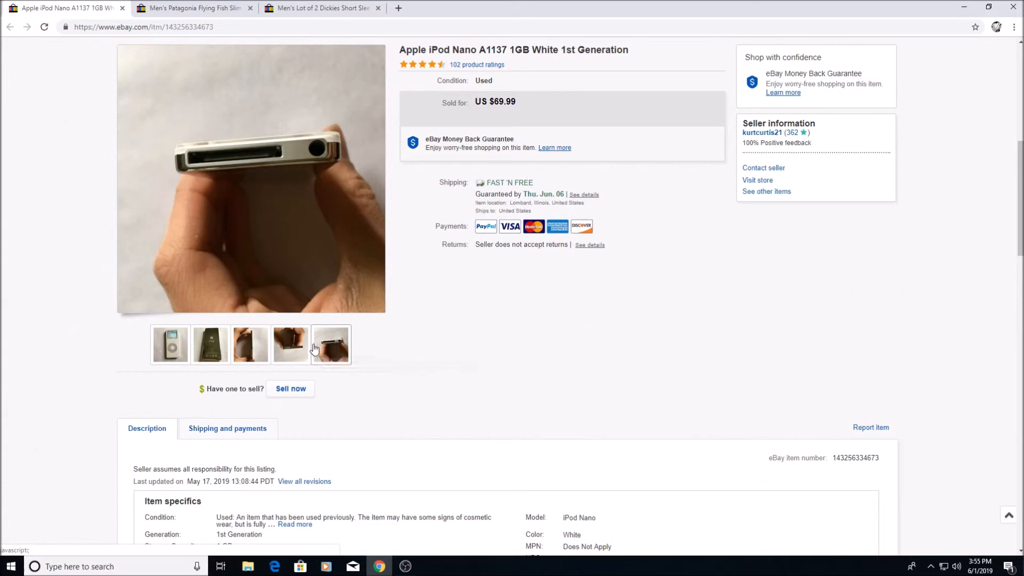
mouse_move(321, 348)
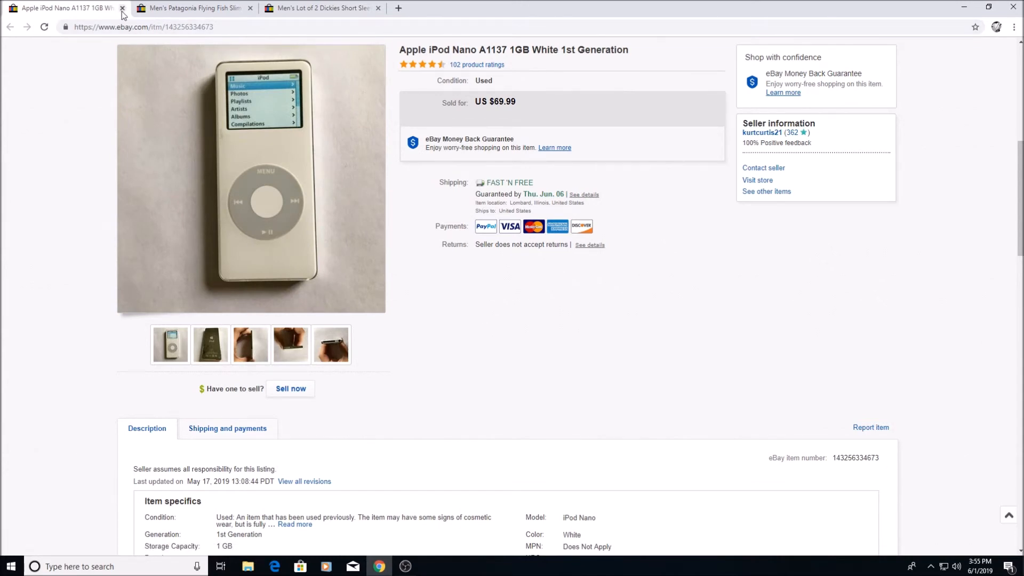
- Close the iPod Nano listing and browse the Patagonia shirt's full photo and label close-up
click(124, 8)
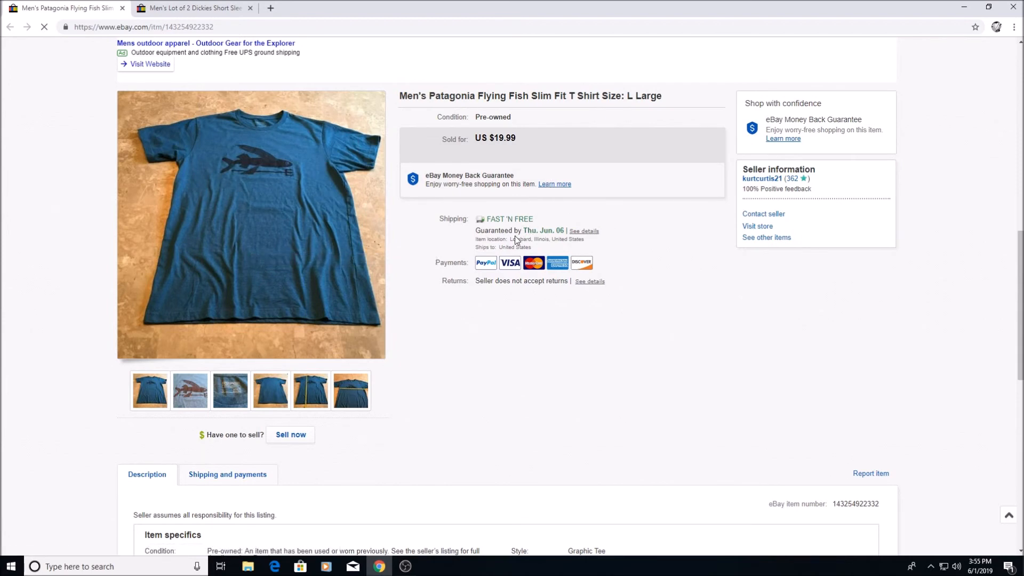
mouse_move(274, 181)
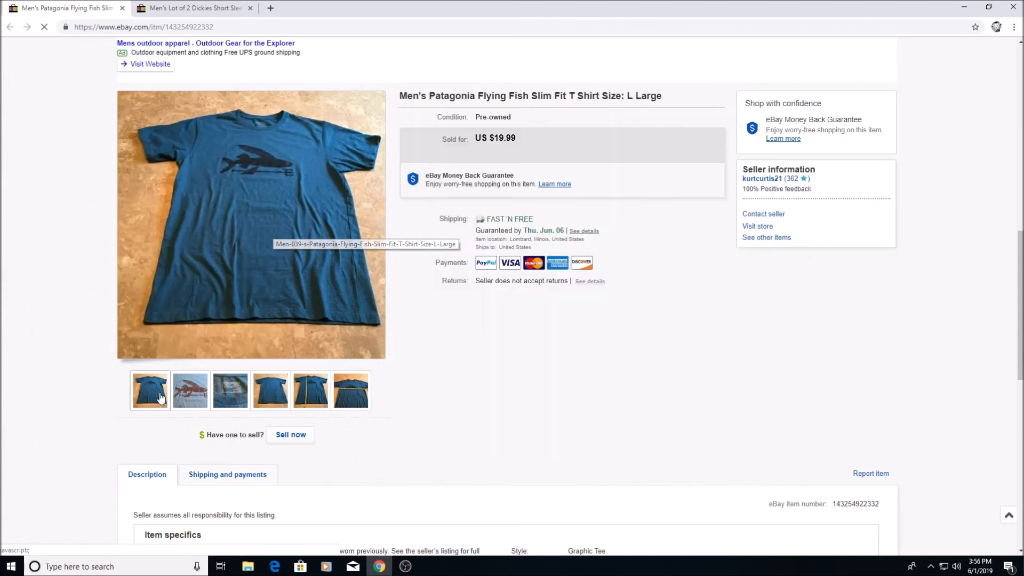
click(350, 390)
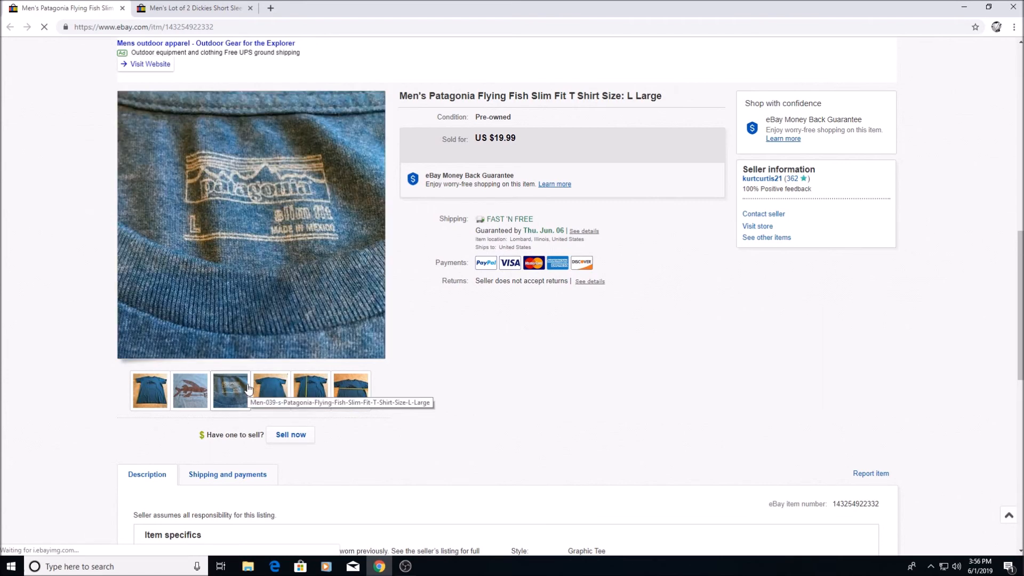
click(149, 391)
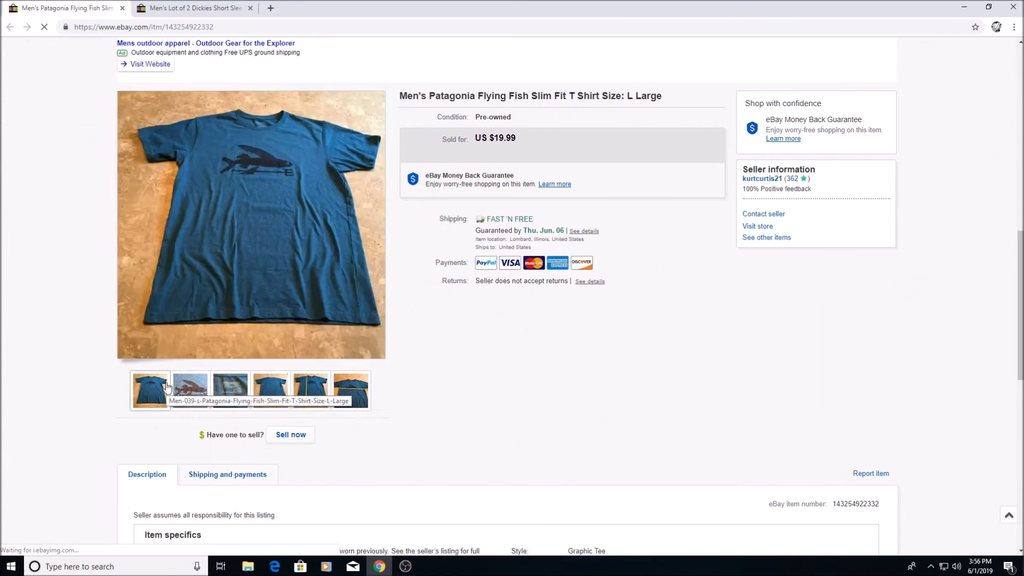
click(231, 391)
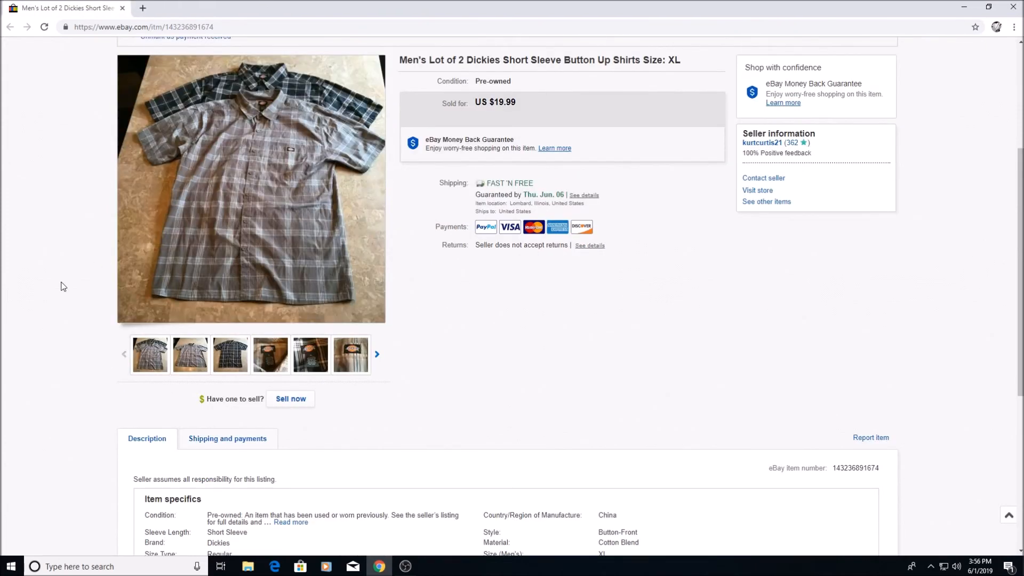
mouse_move(569, 383)
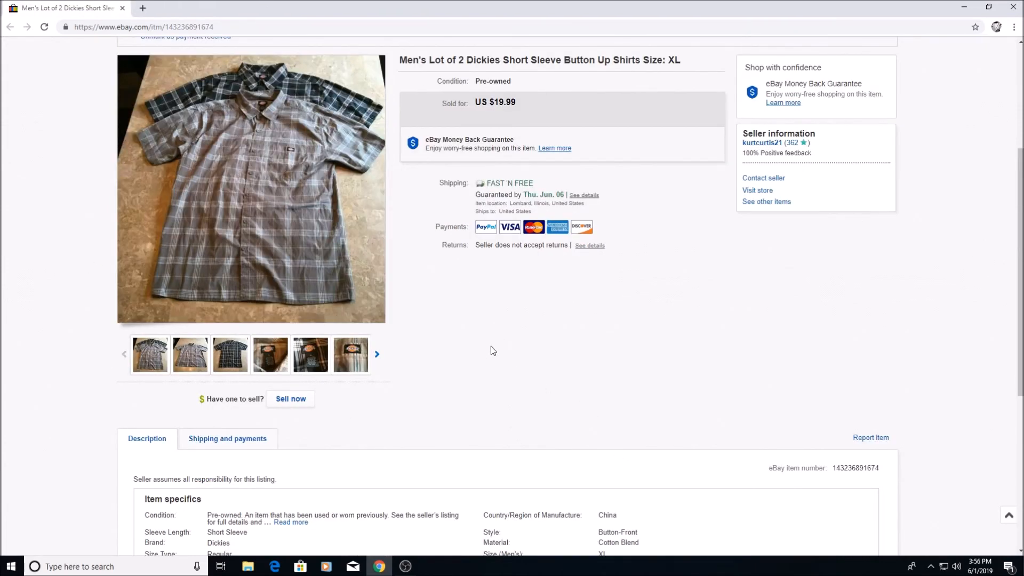
mouse_move(437, 143)
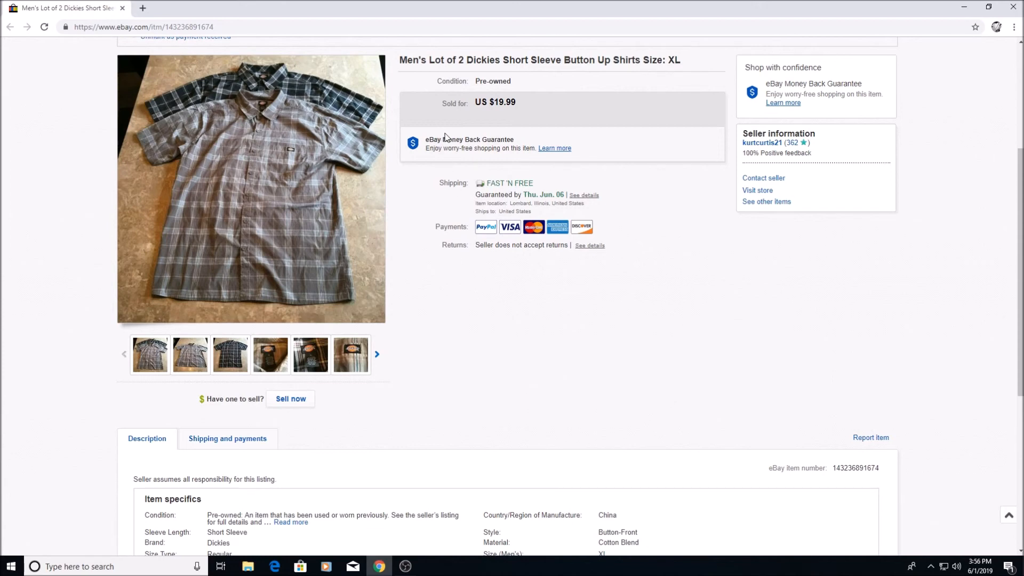
mouse_move(361, 84)
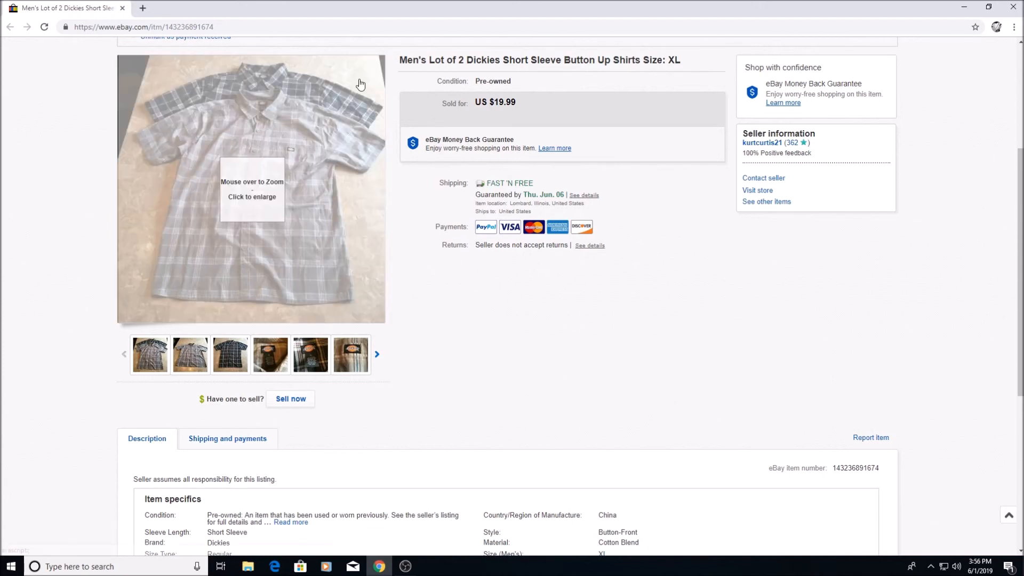
mouse_move(232, 138)
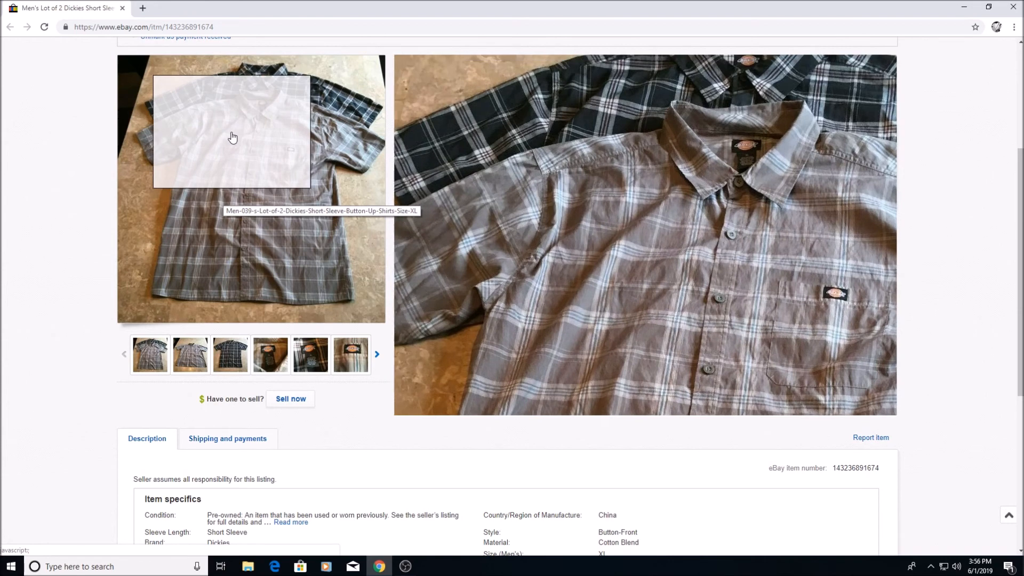
mouse_move(205, 232)
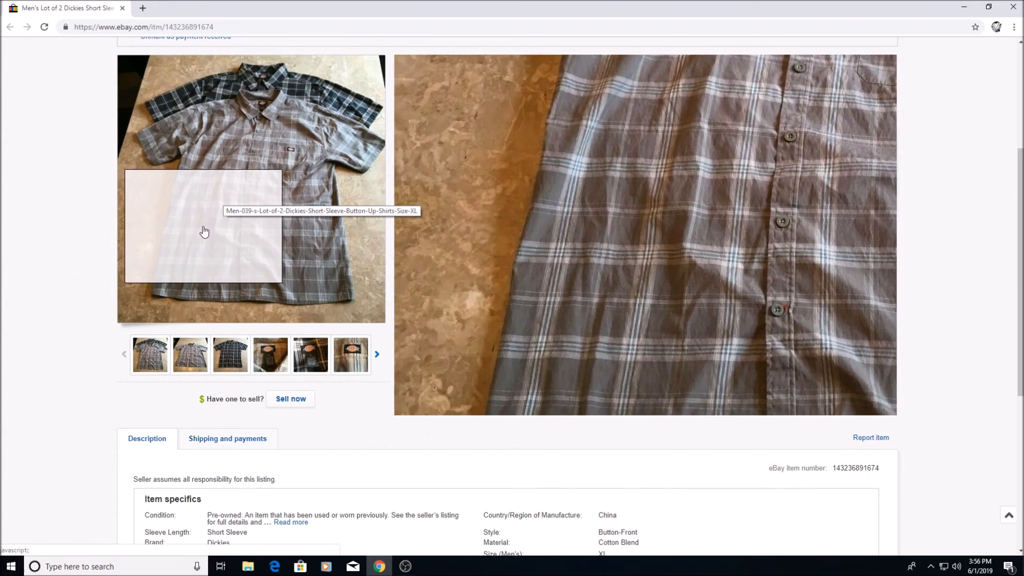
mouse_move(199, 228)
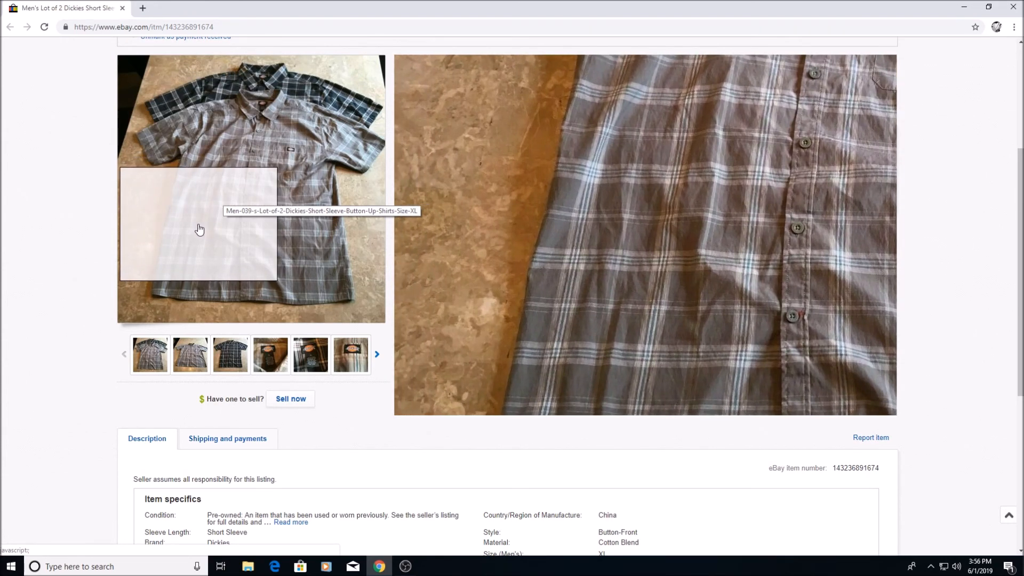
- Browse the Dickies shirts lot photos, including the close-up and the XL size tag
click(231, 355)
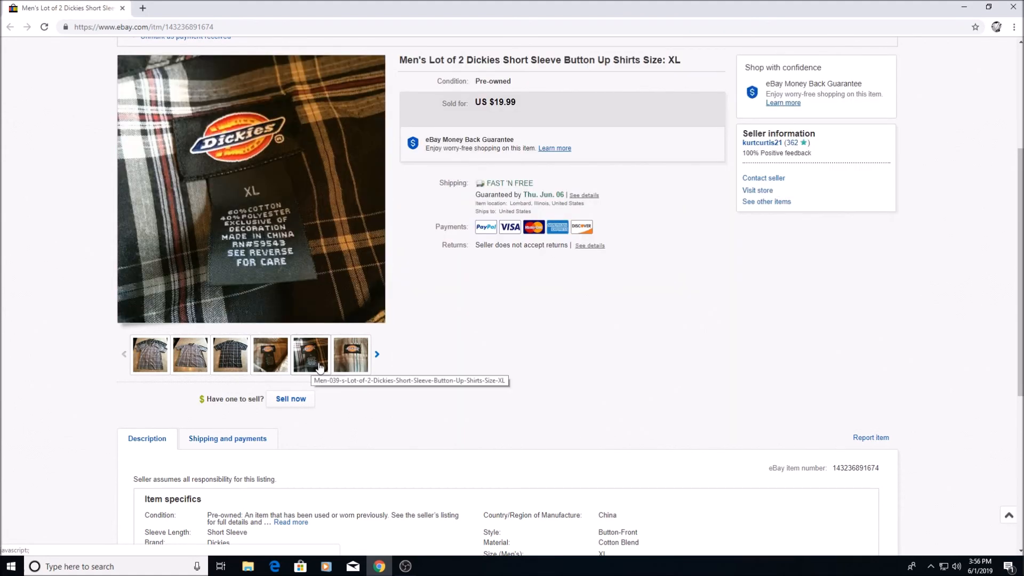
click(350, 355)
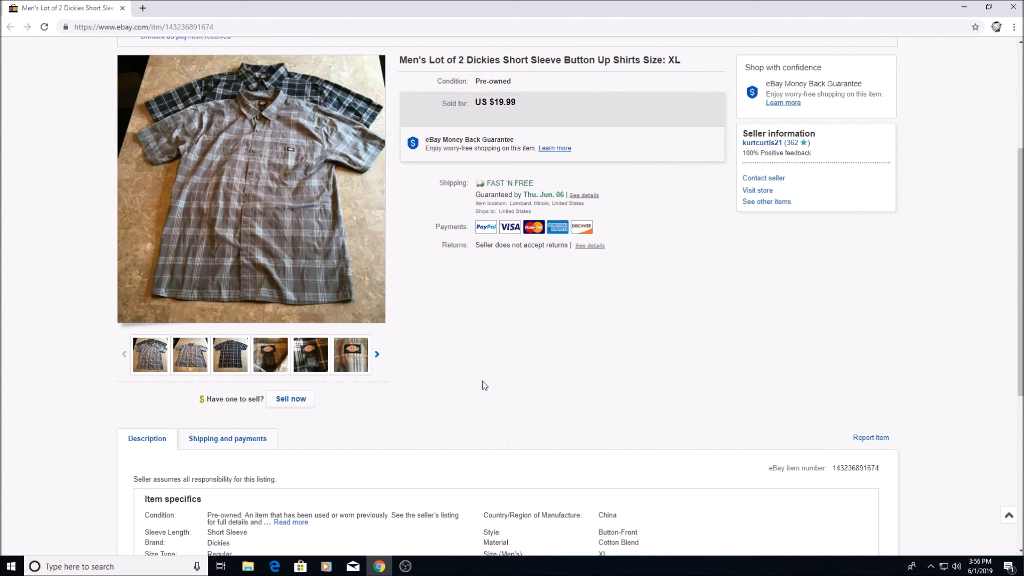
mouse_move(481, 378)
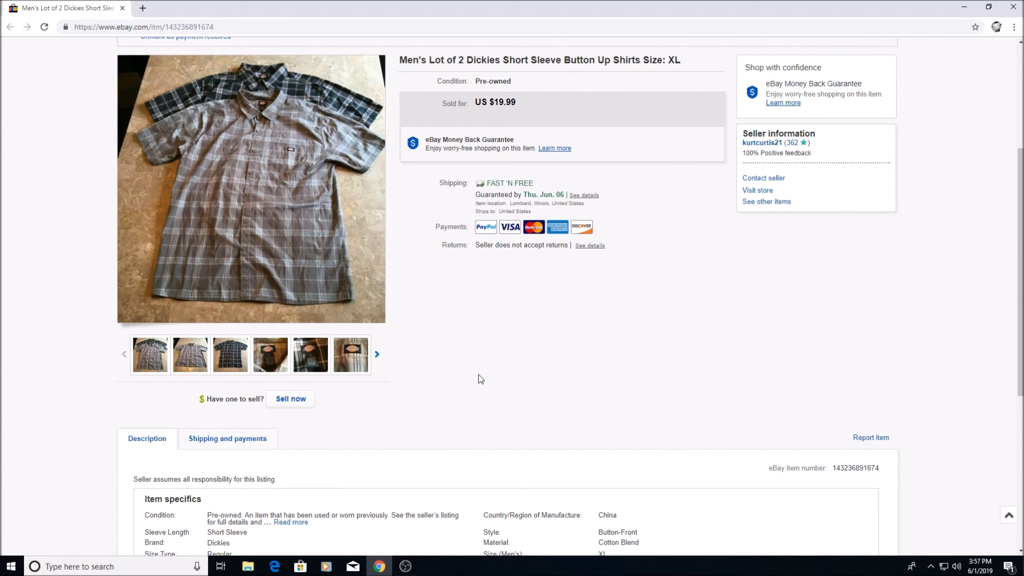